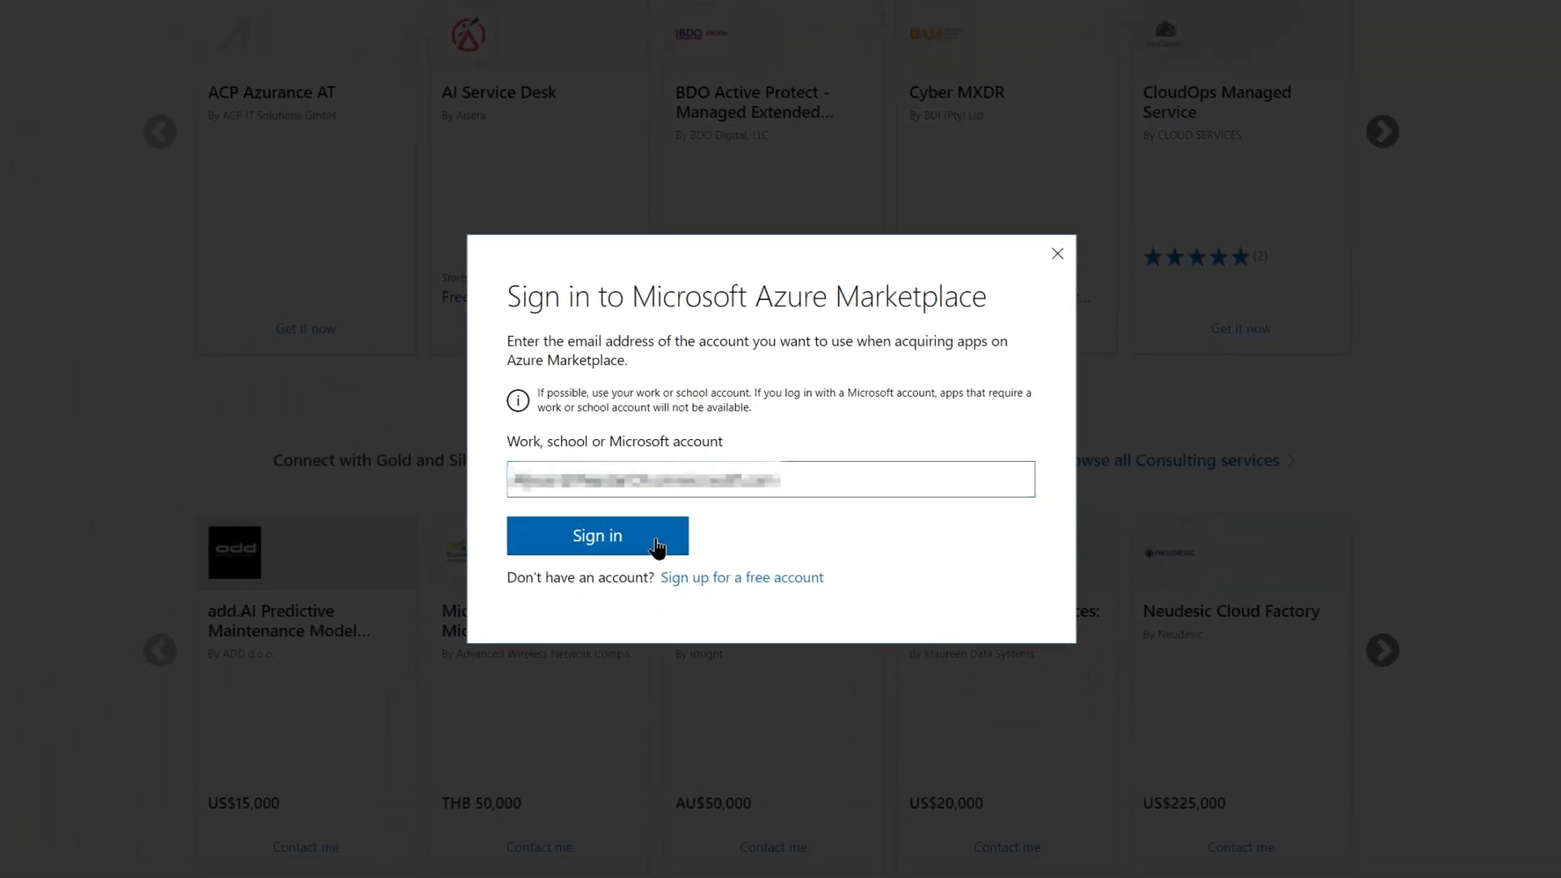
Sign in with the Microsoft account and confirm staying signed in
{"action": "left_click", "coordinate": [596, 536]}
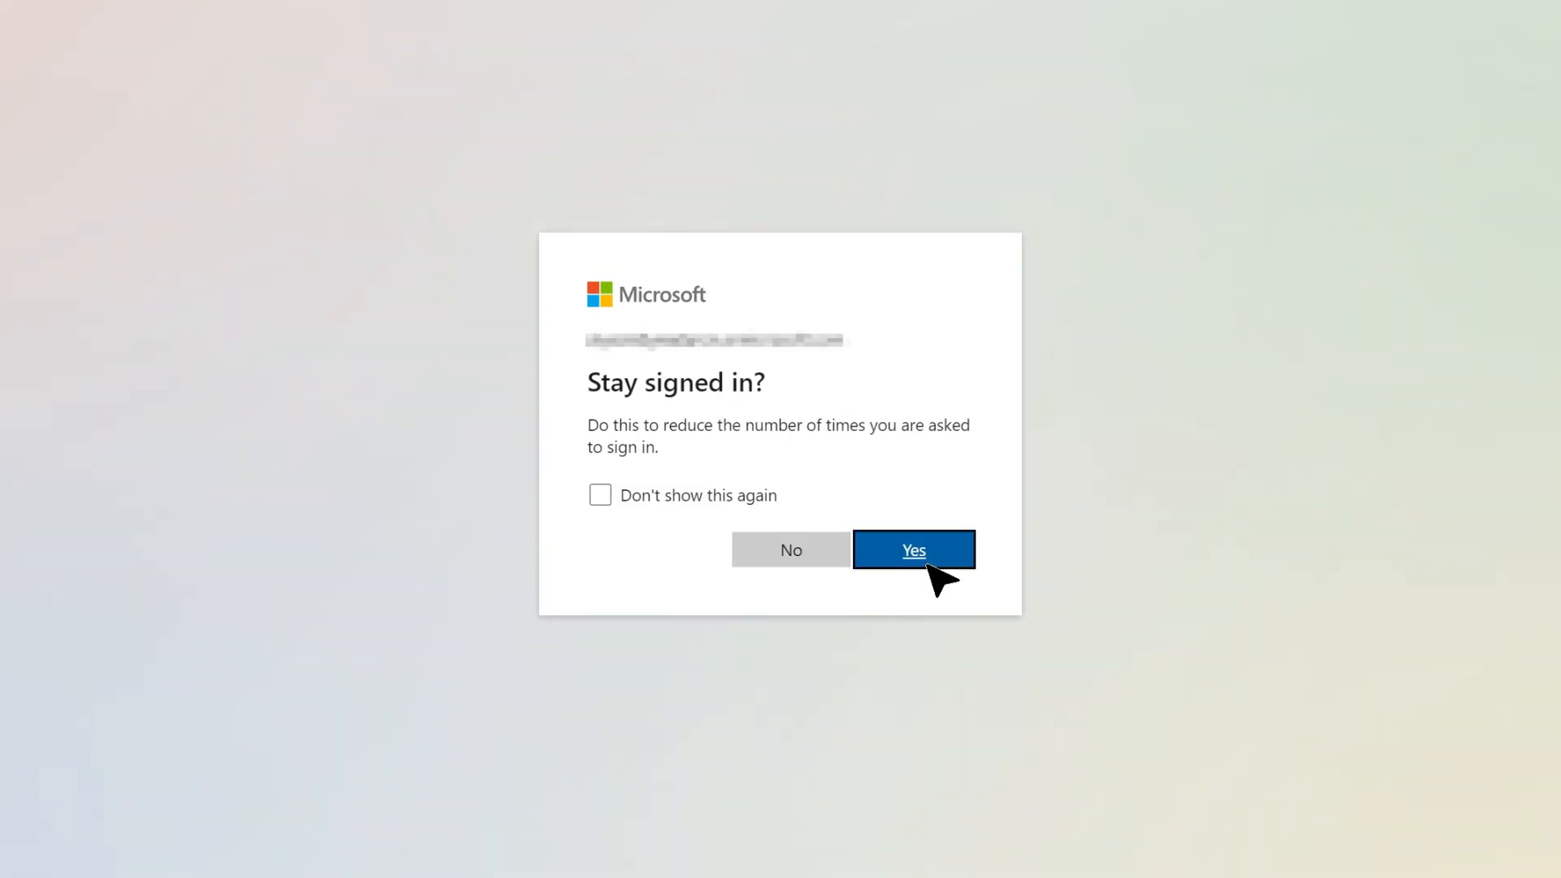
{"action": "left_click", "coordinate": [912, 549]}
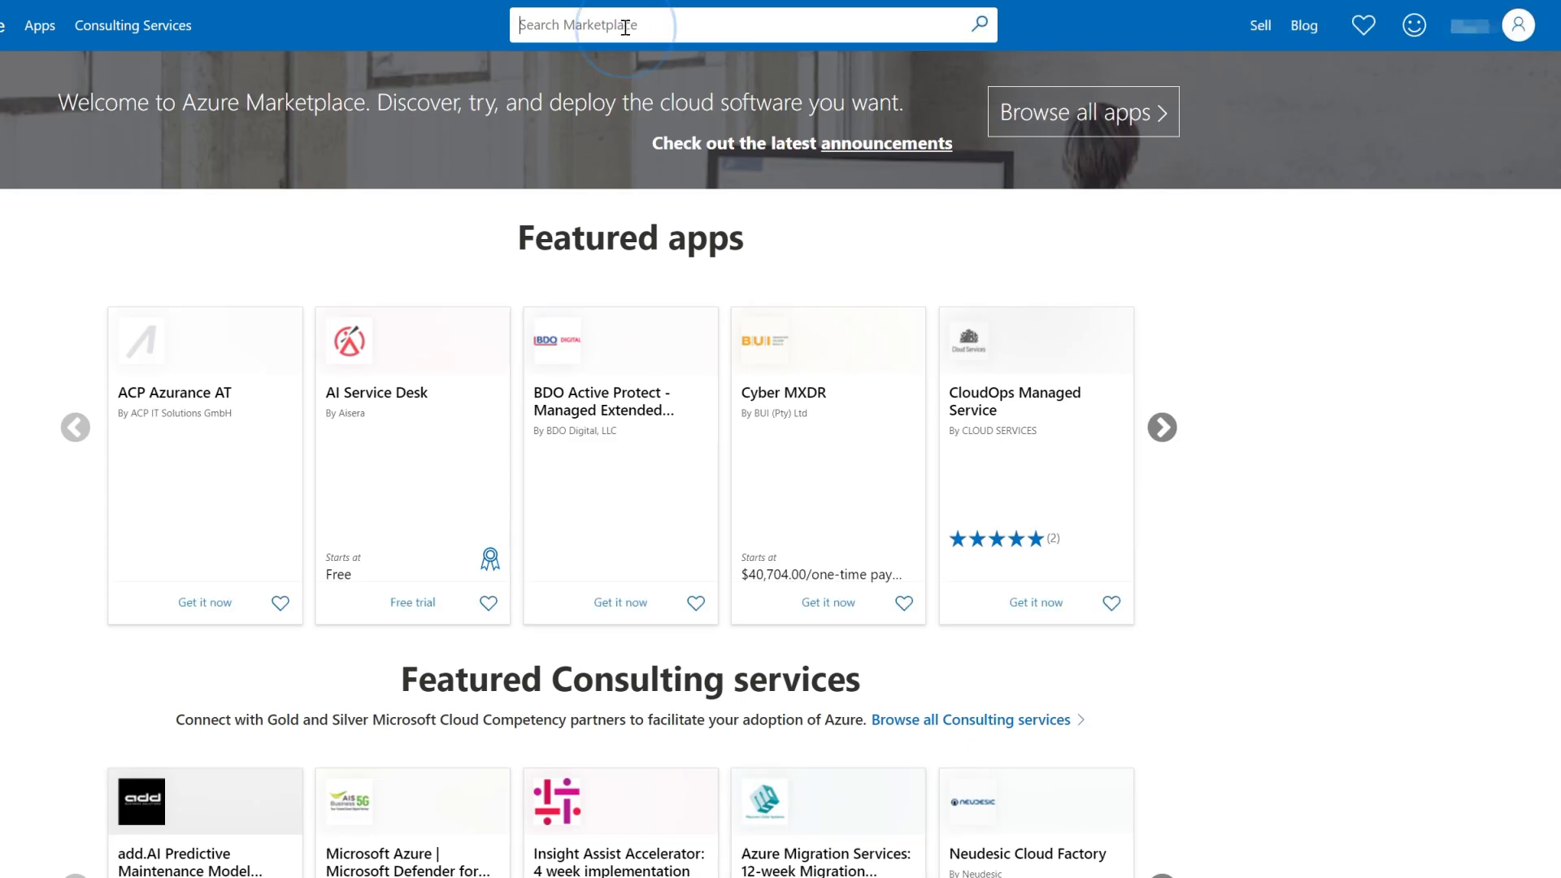
Search 'Yeastar', get Yeastar P-Series Phone System and continue to create it in Azure
{"action": "type", "text": "Yeastar"}
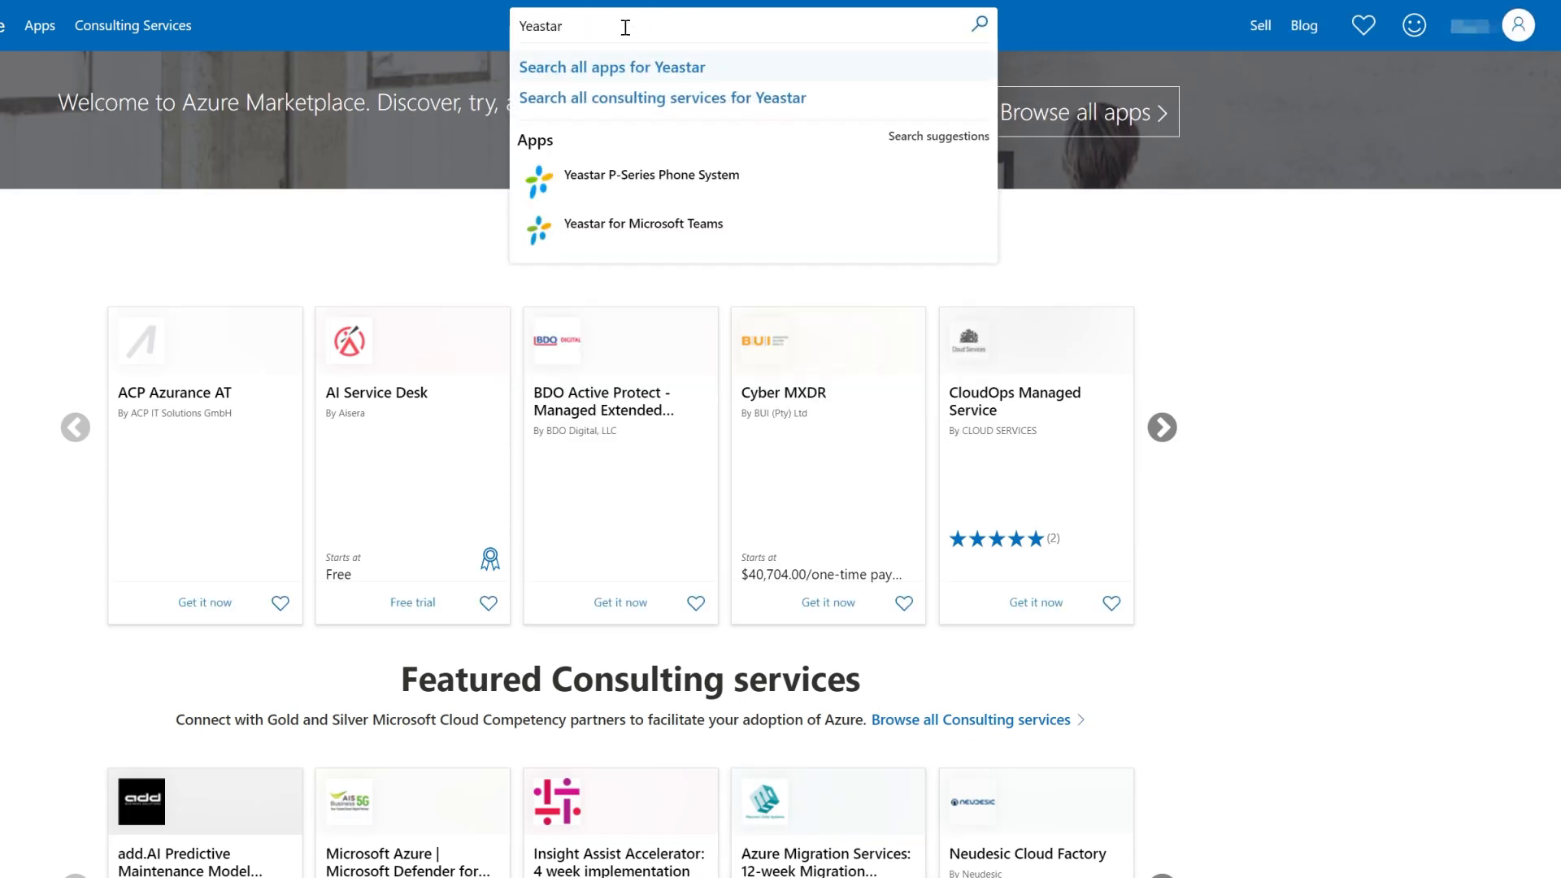
{"action": "mouse_move", "coordinate": [672, 176]}
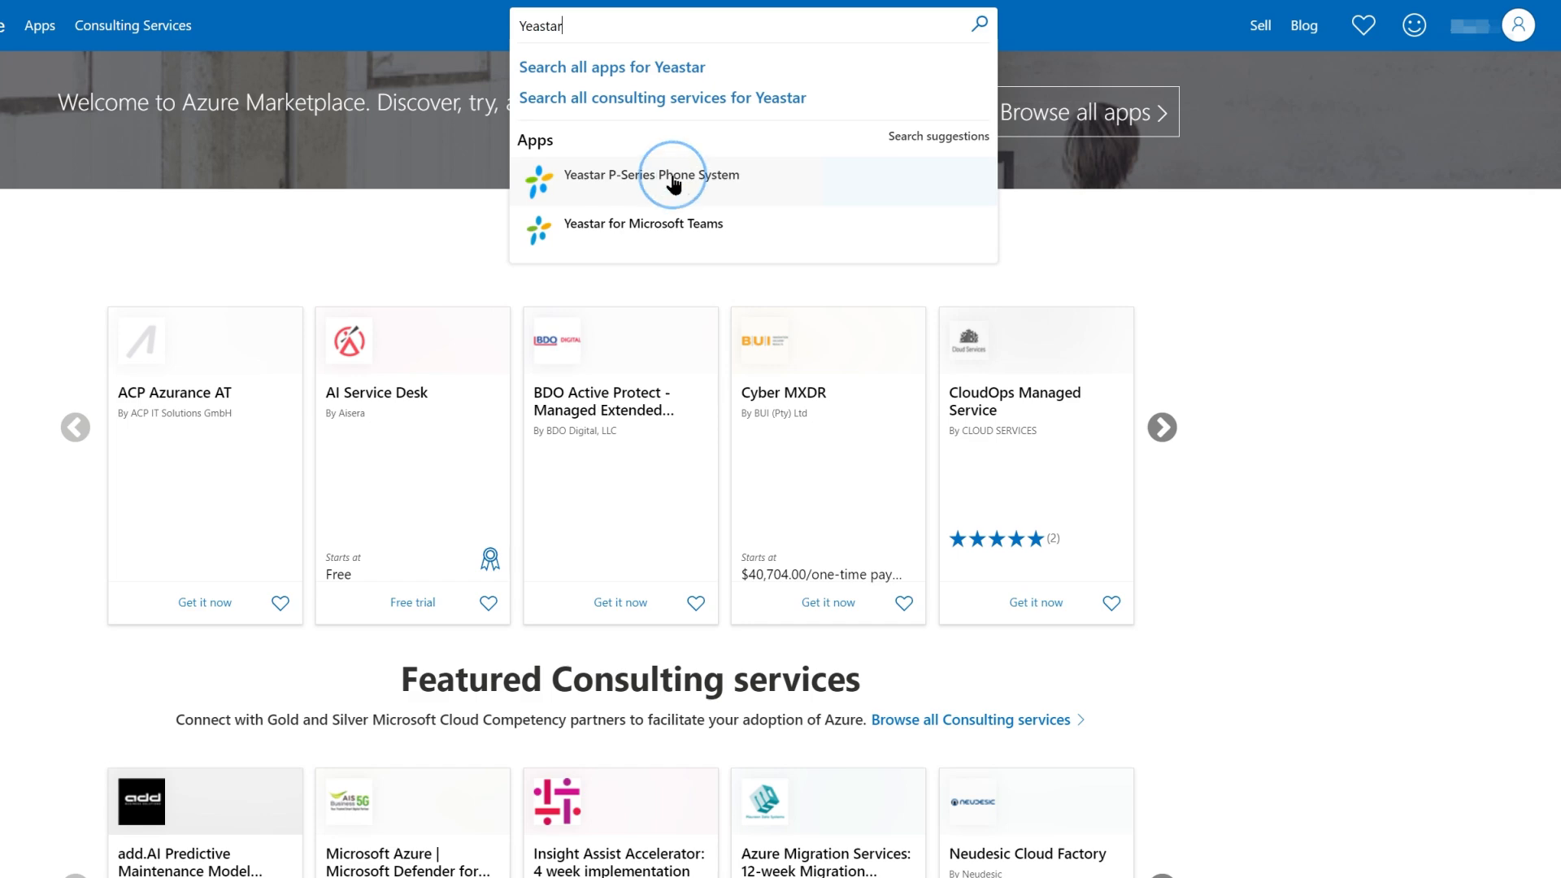
{"action": "left_click", "coordinate": [651, 174]}
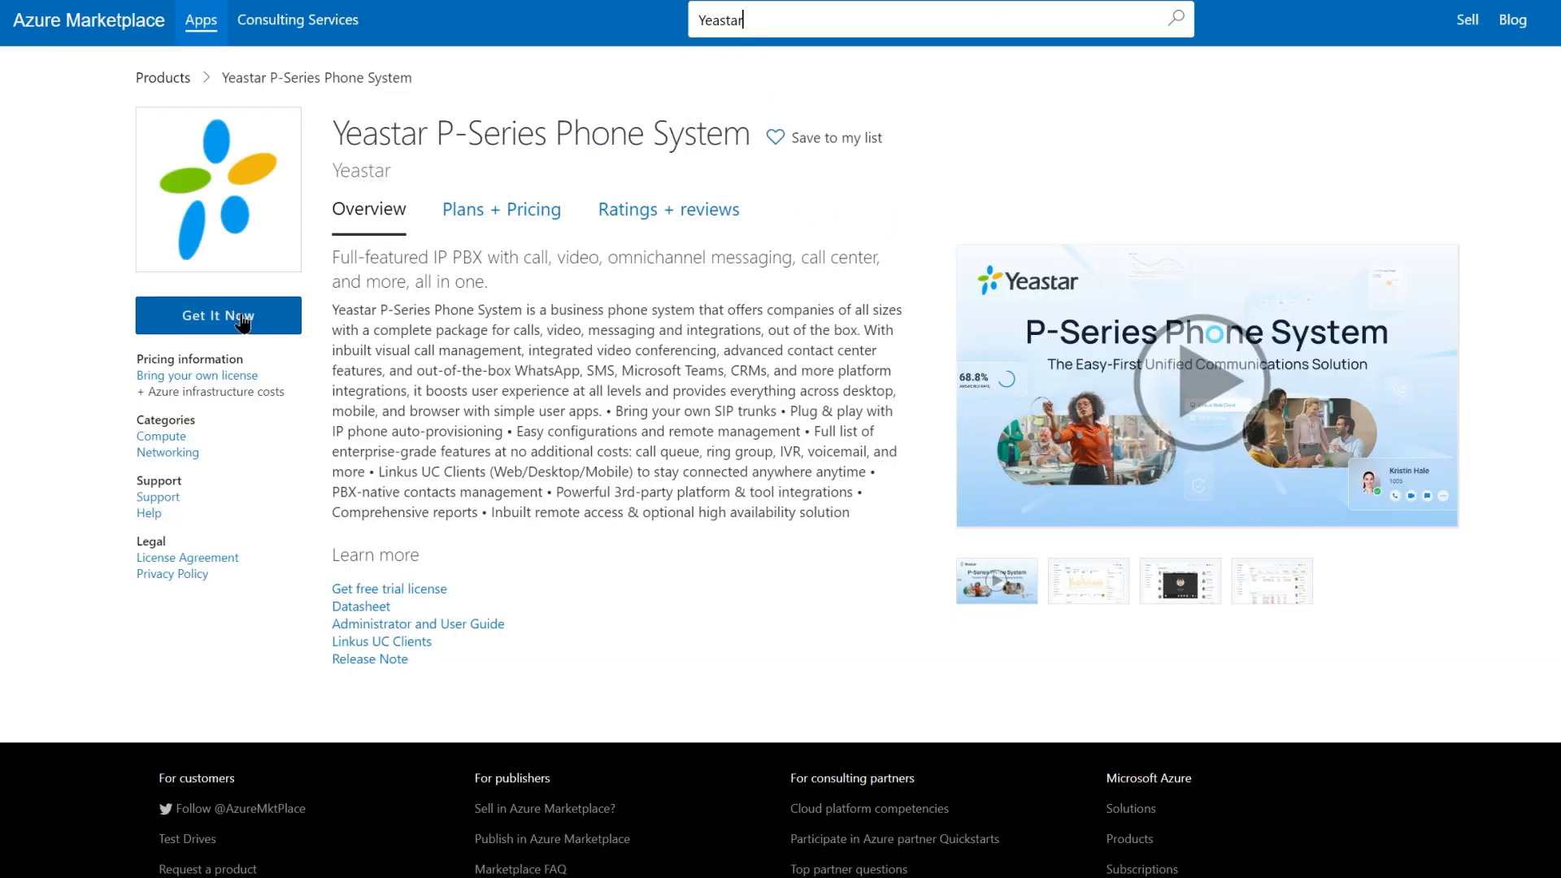
{"action": "left_click", "coordinate": [217, 315]}
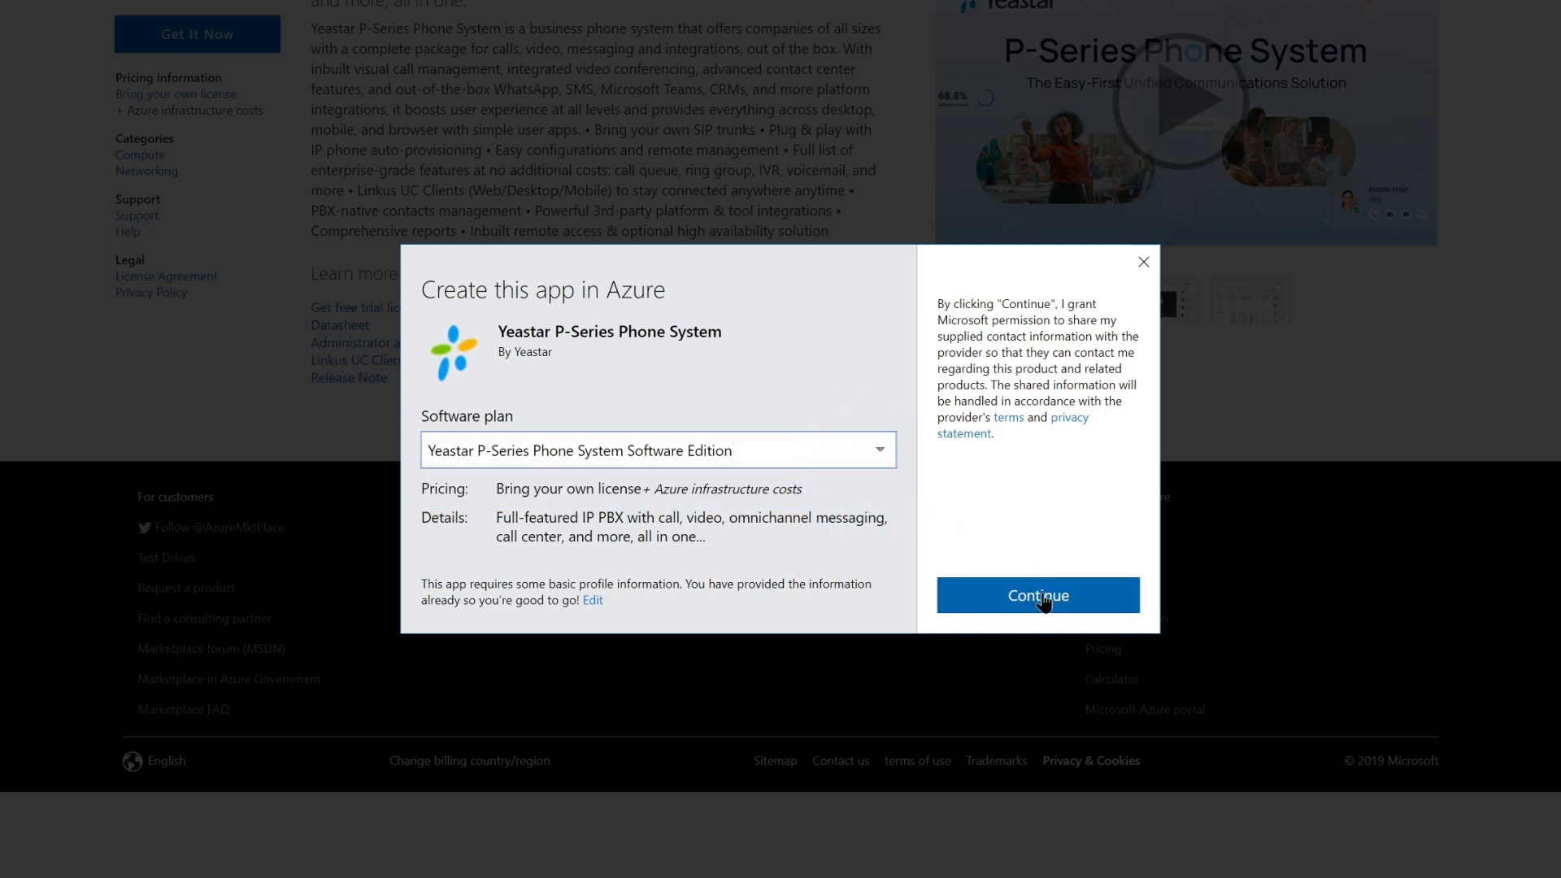
{"action": "left_click", "coordinate": [1036, 595]}
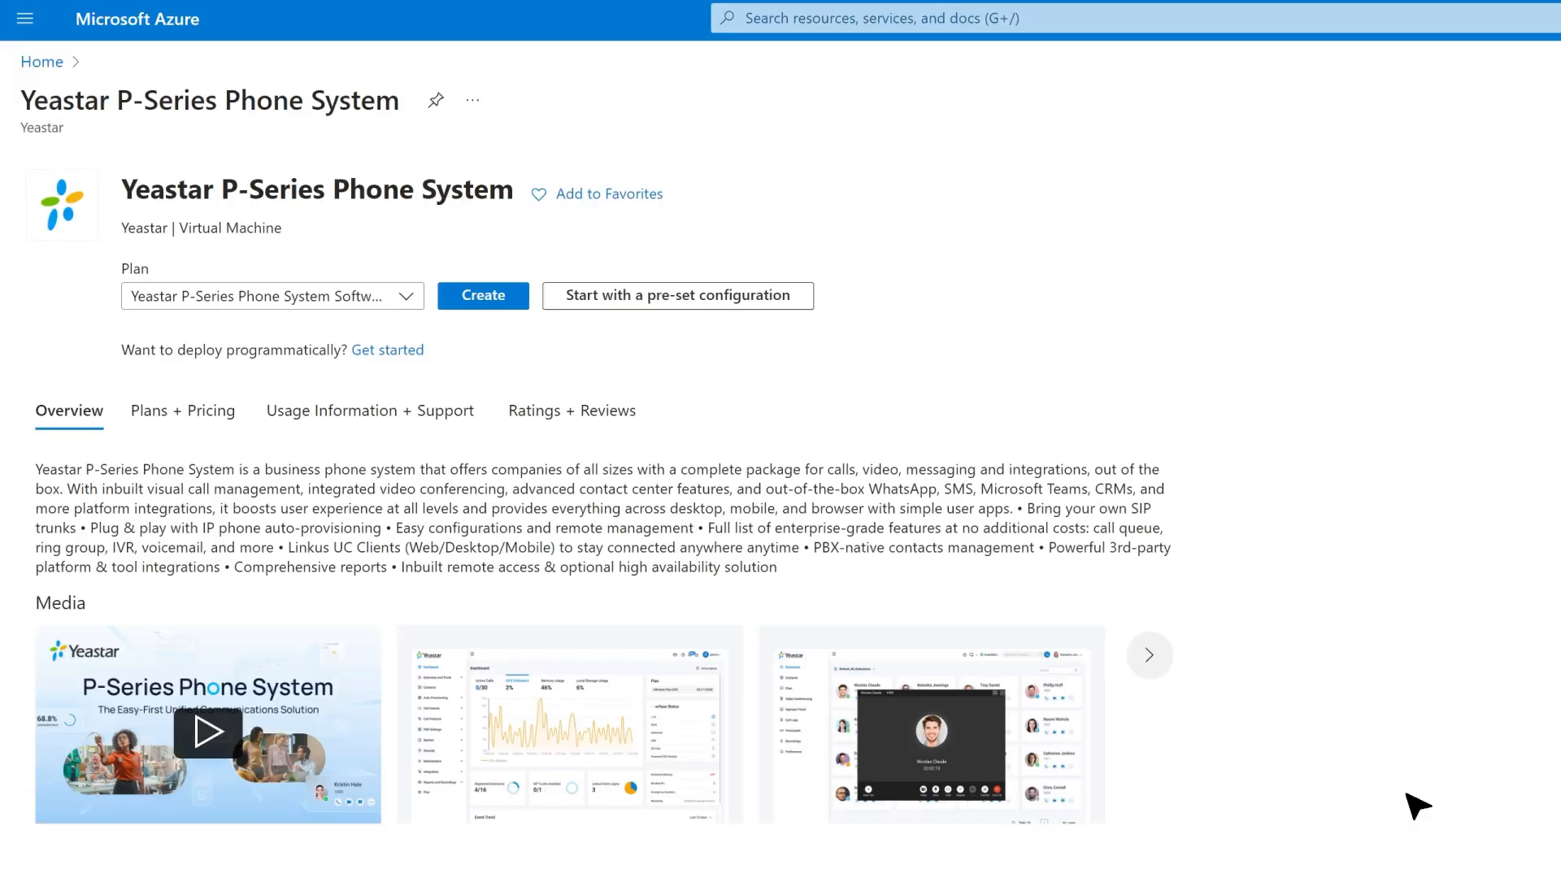
Create the VM in yeastar_resource with an availability zone and name it Yeastar-demo
{"action": "left_click", "coordinate": [482, 296]}
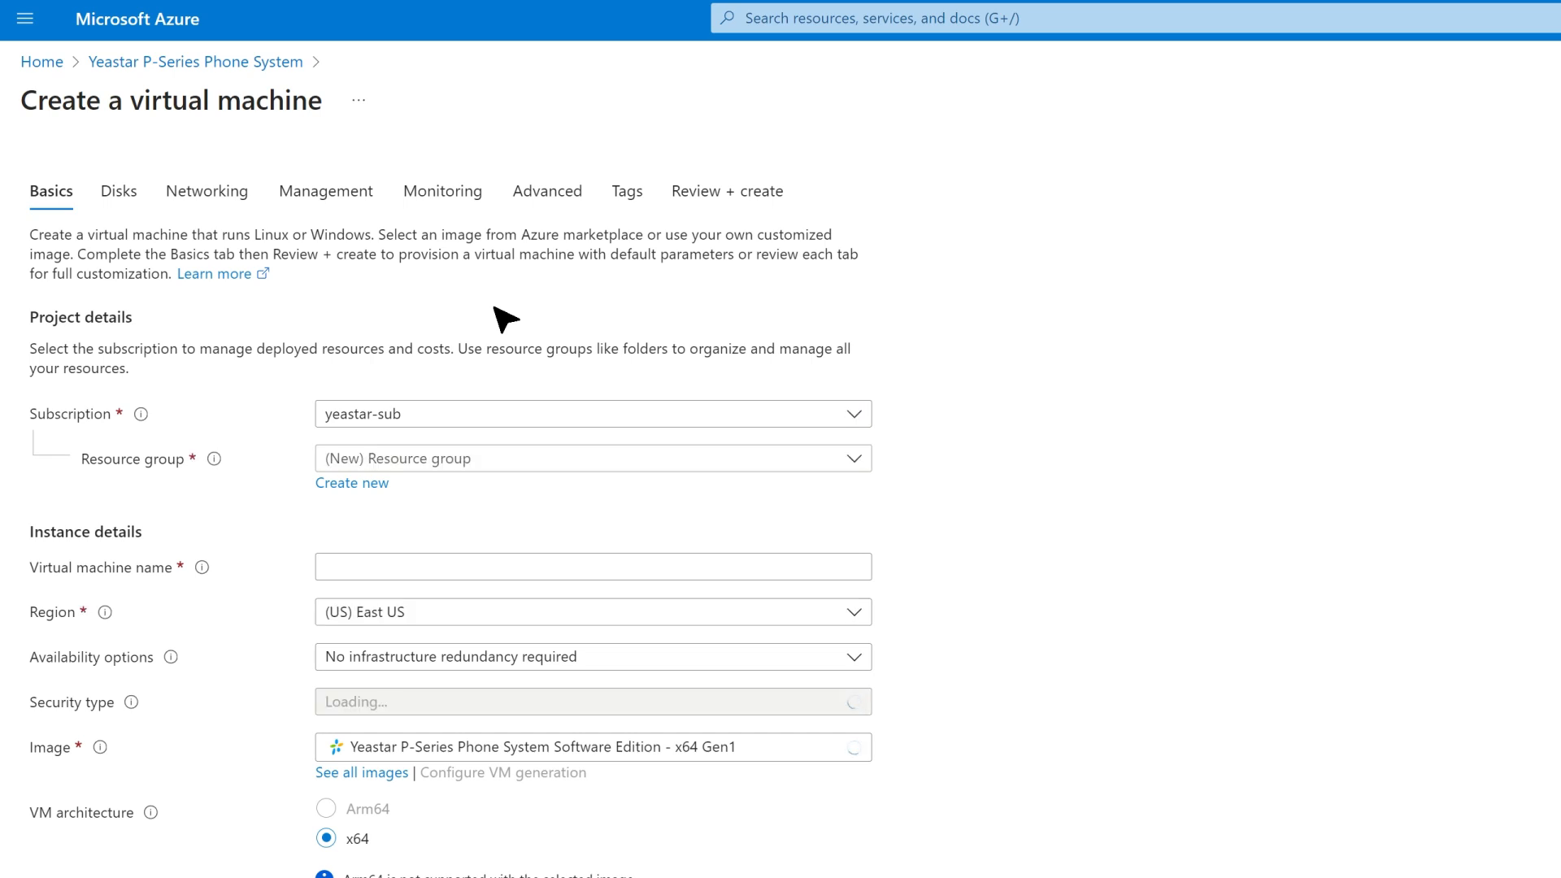
{"action": "left_click", "coordinate": [593, 656]}
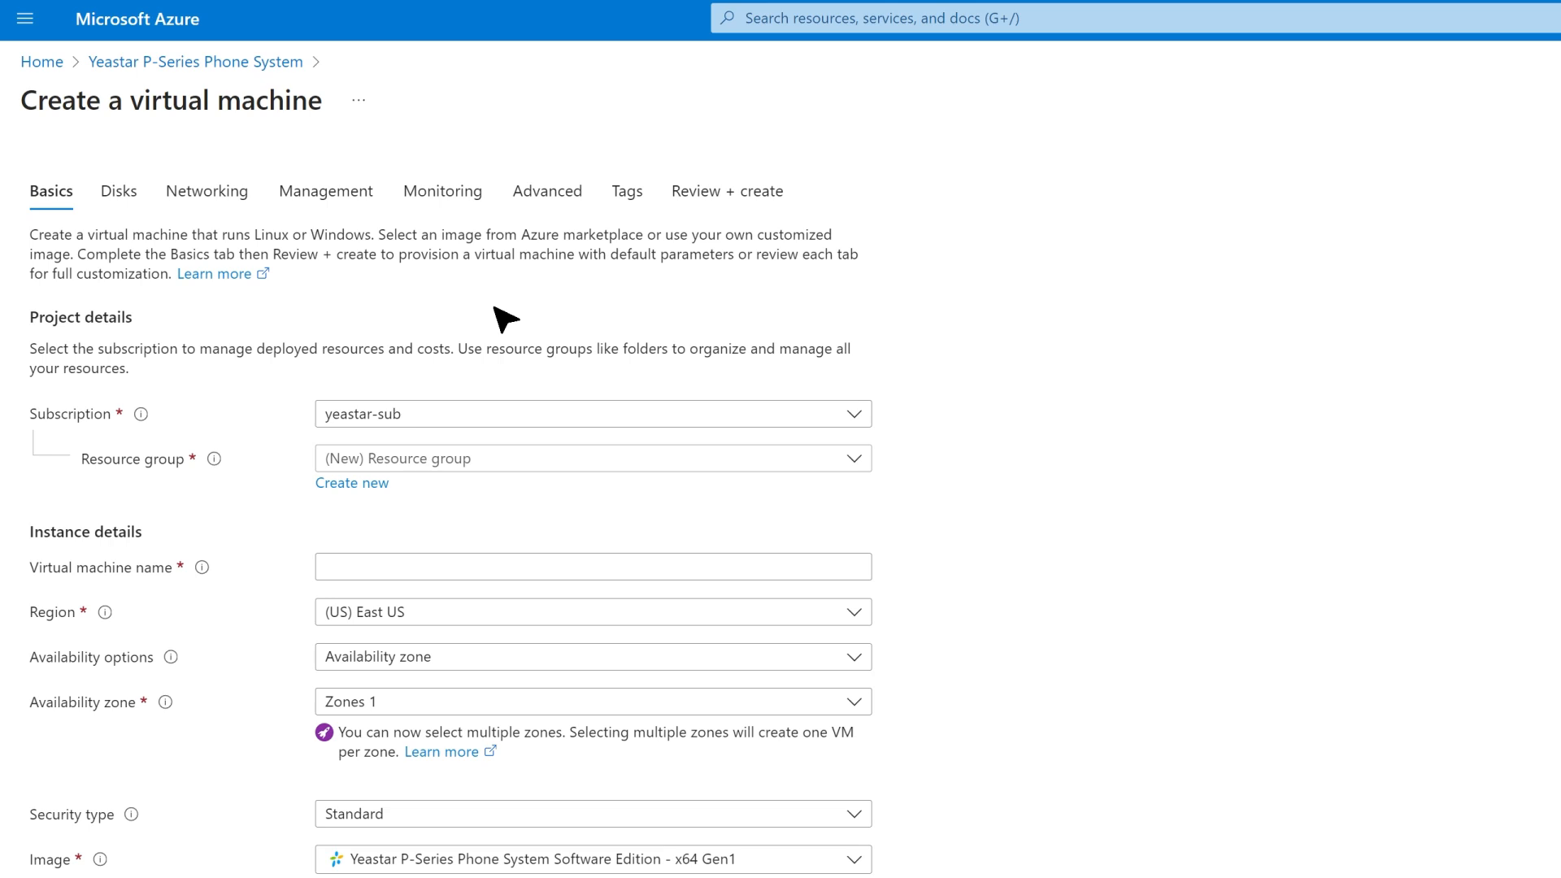
{"action": "left_click", "coordinate": [593, 413]}
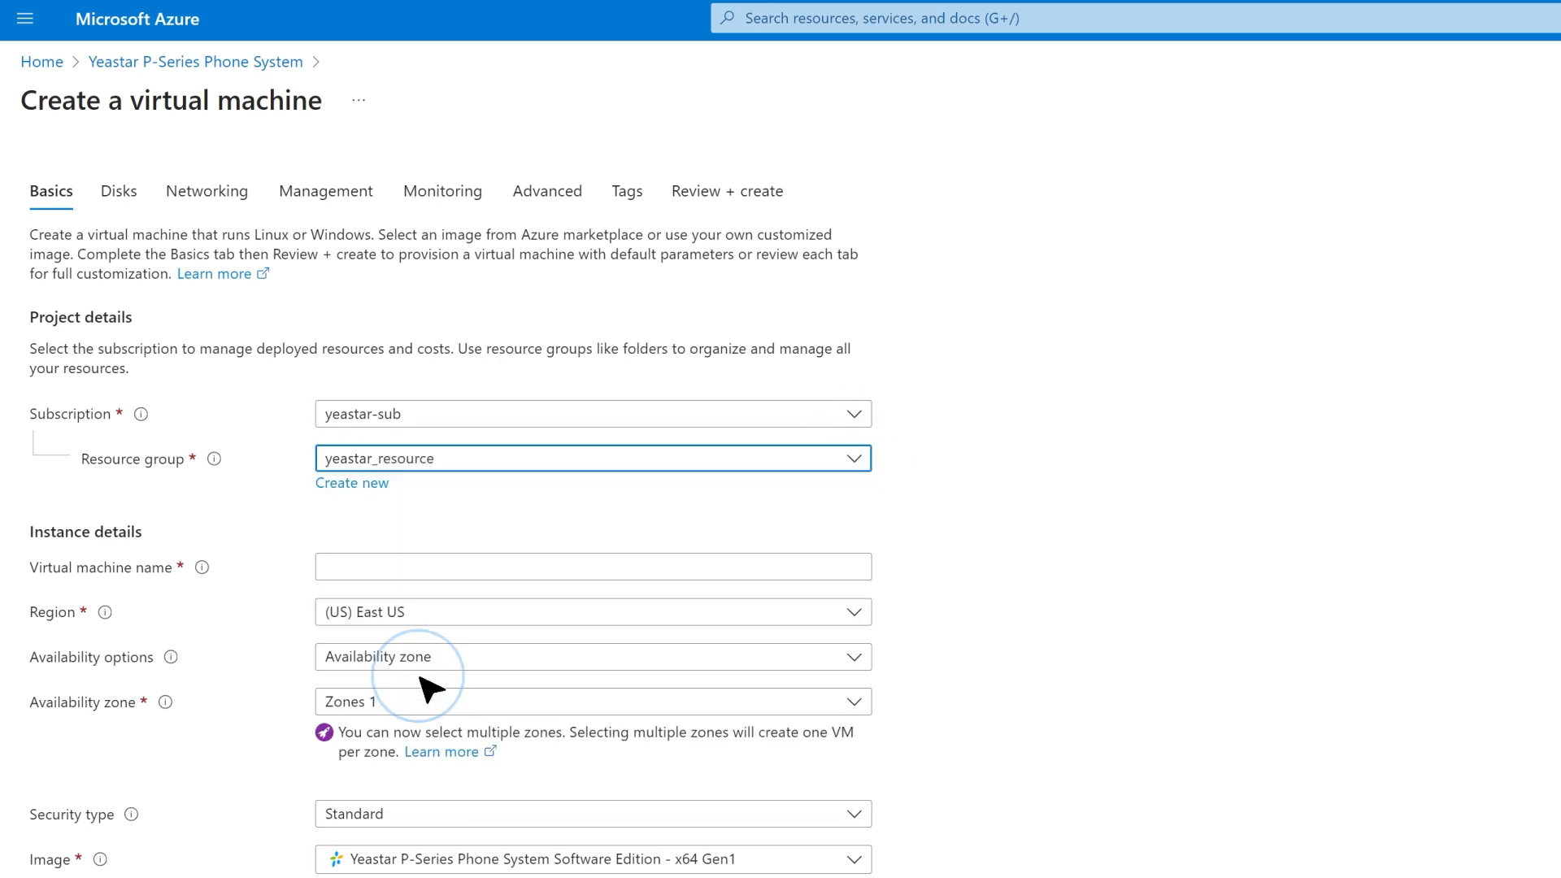
{"action": "left_click", "coordinate": [593, 566]}
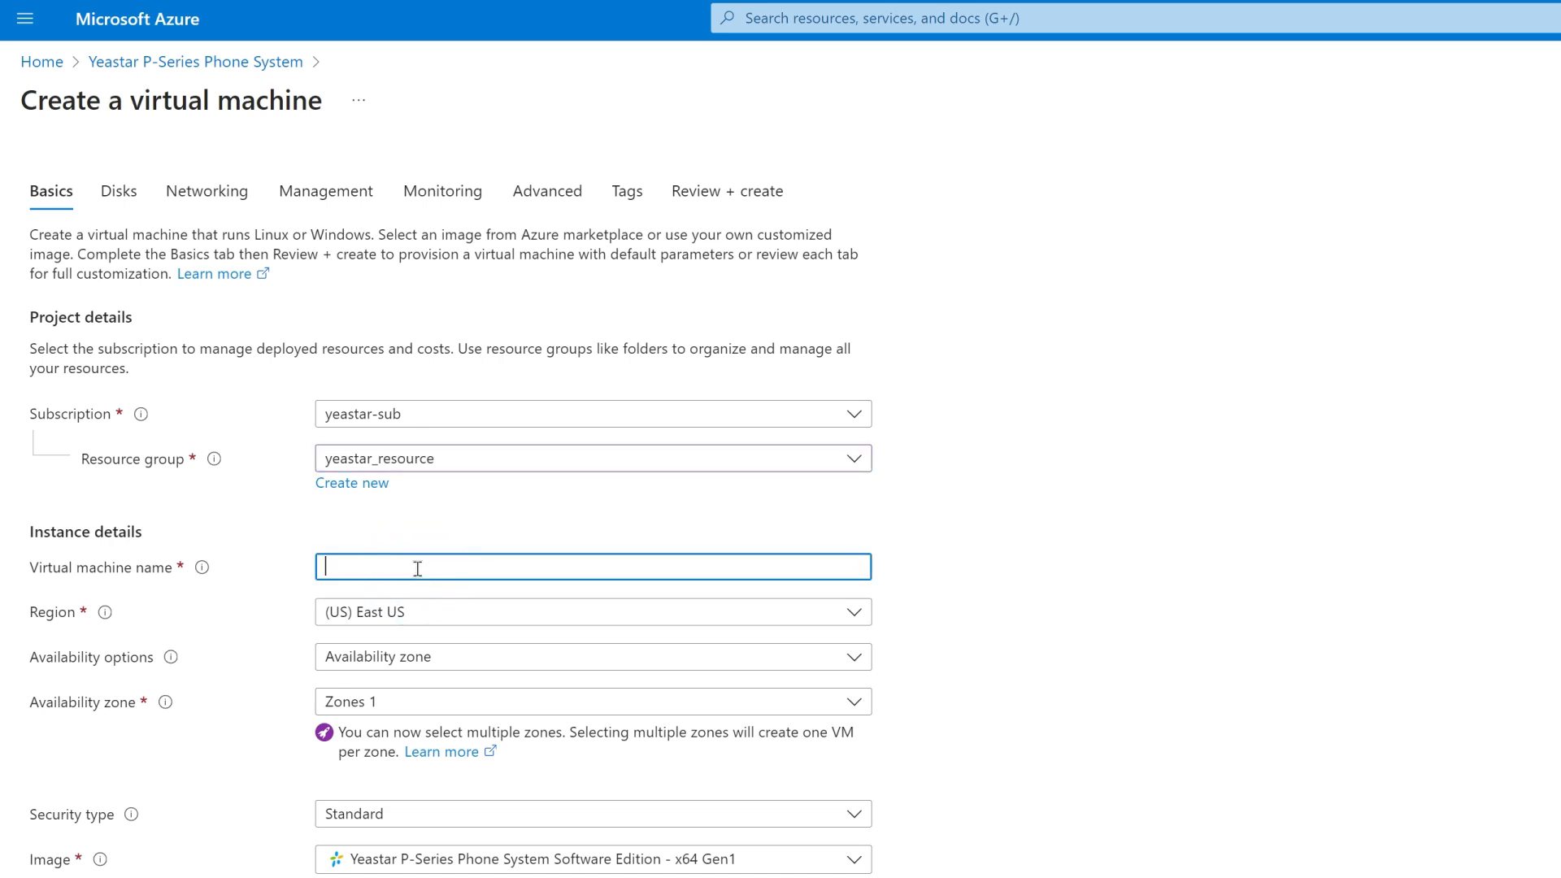
{"action": "type", "text": "Yeastar-demo"}
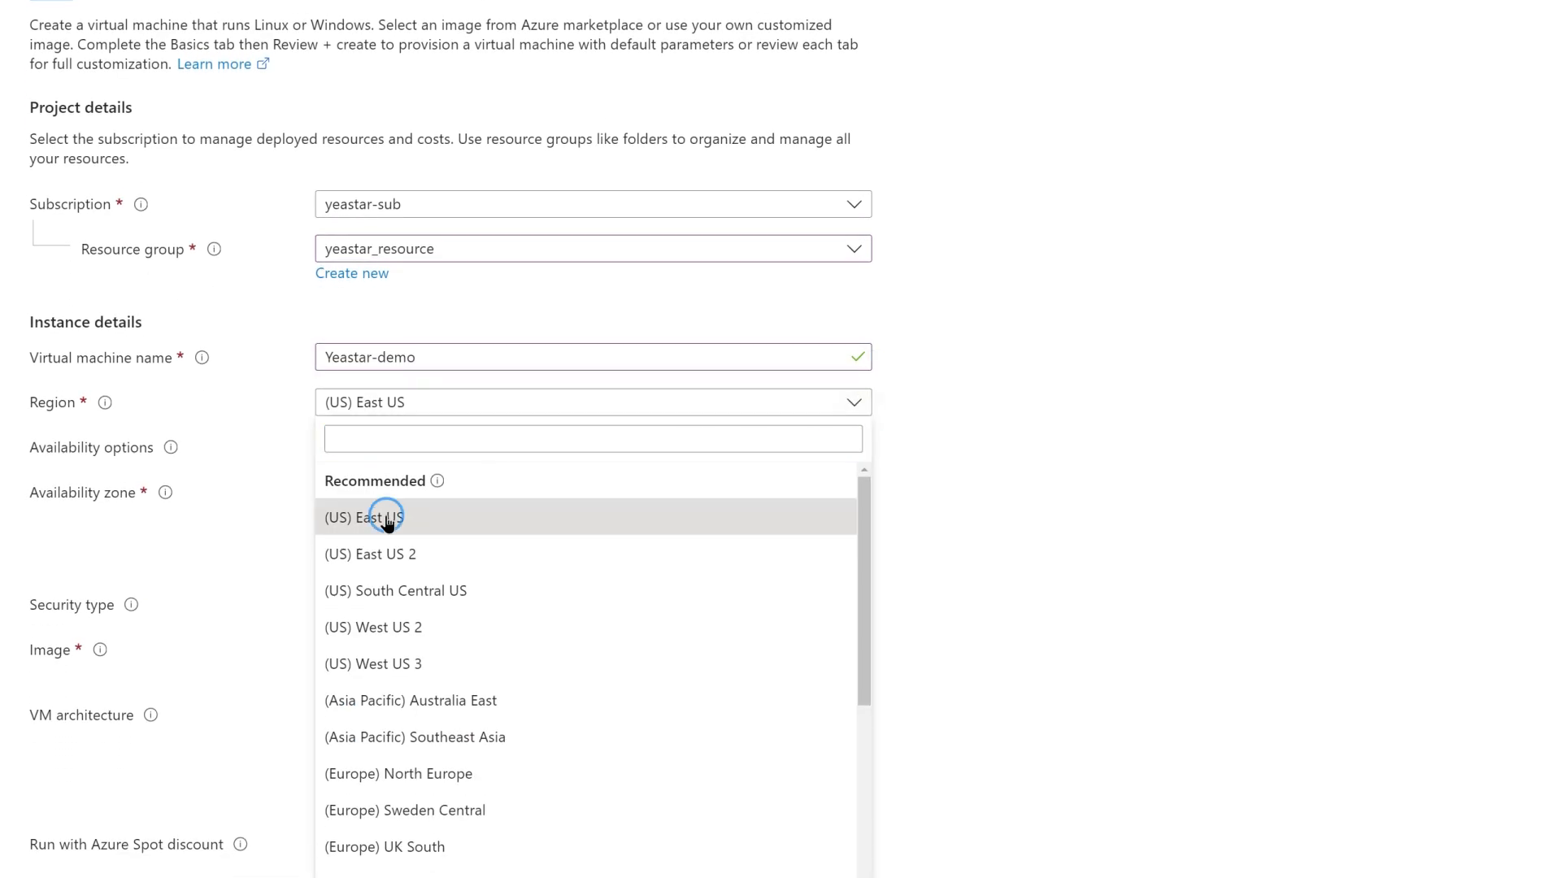
Keep region (US) East US and security type Standard, then reach the administrator account fields
{"action": "left_click", "coordinate": [368, 517]}
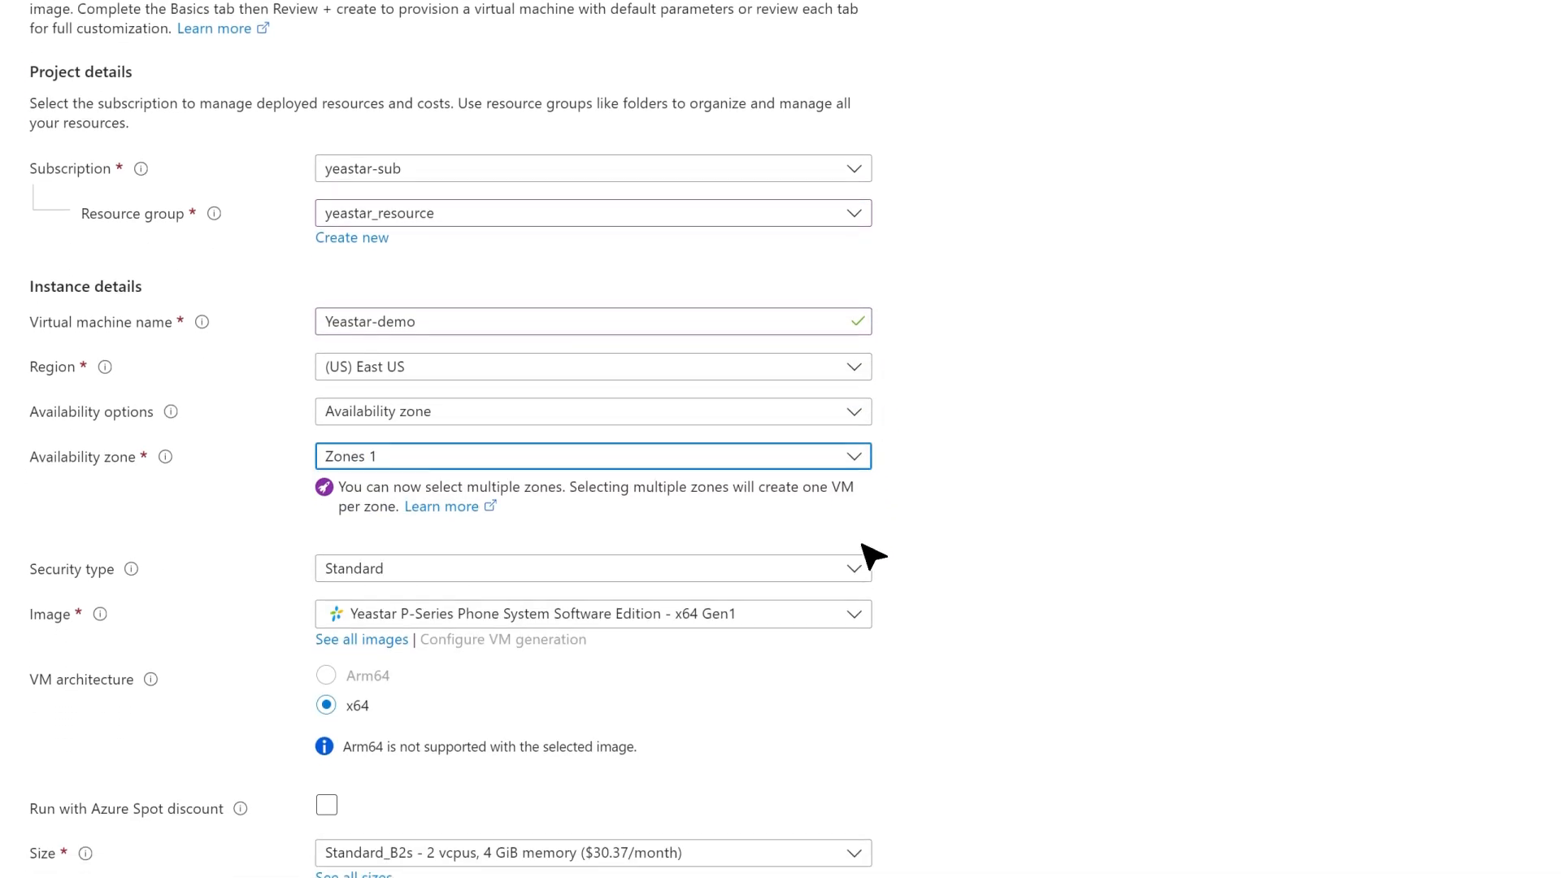
{"action": "left_click", "coordinate": [590, 568]}
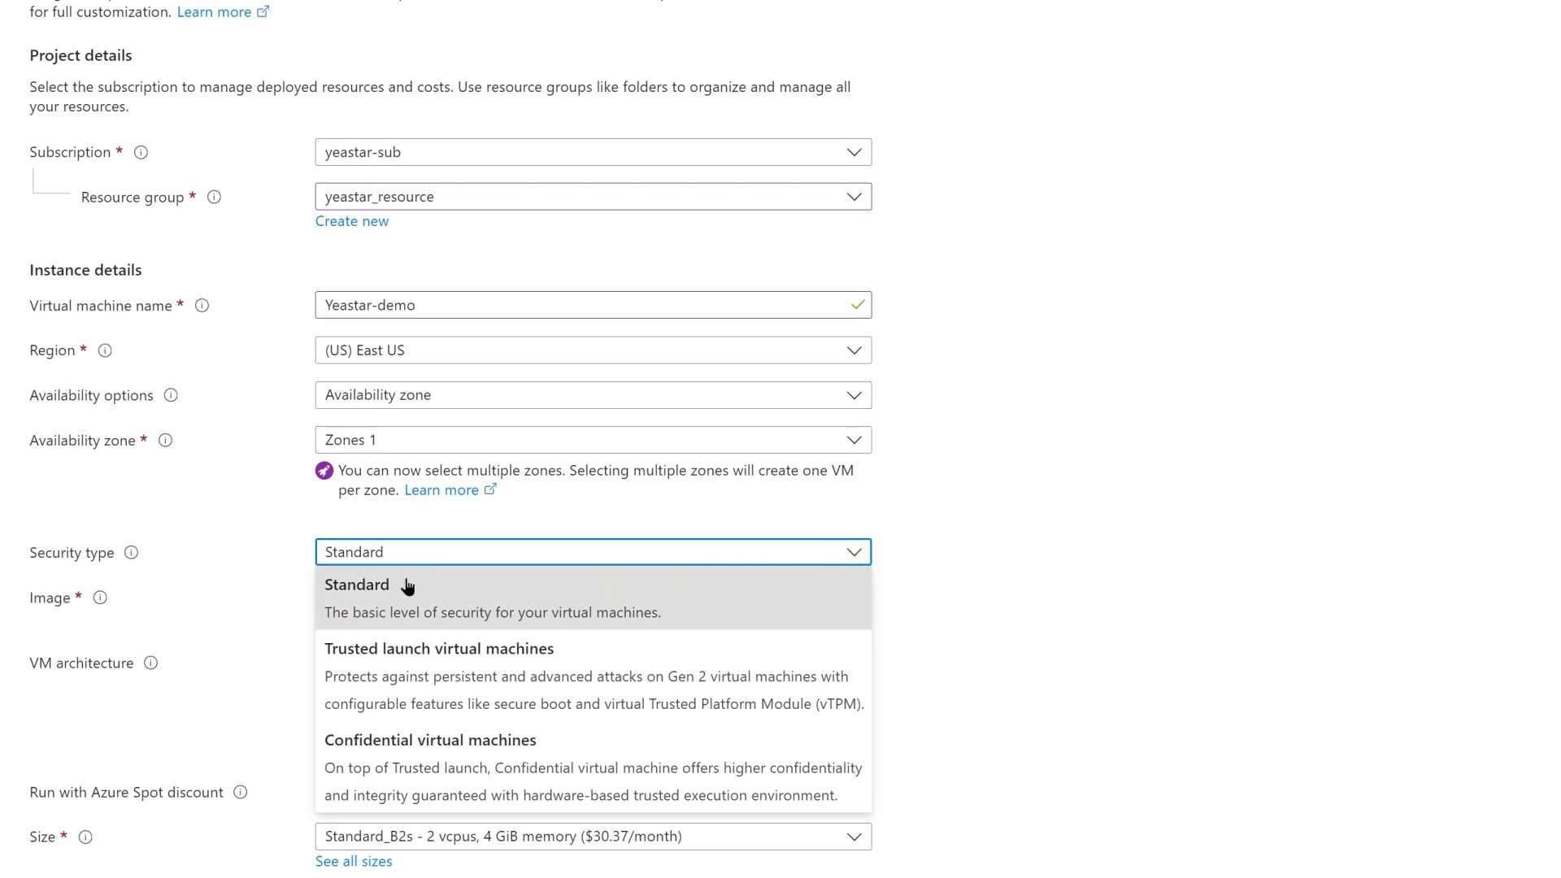
{"action": "left_click", "coordinate": [356, 584]}
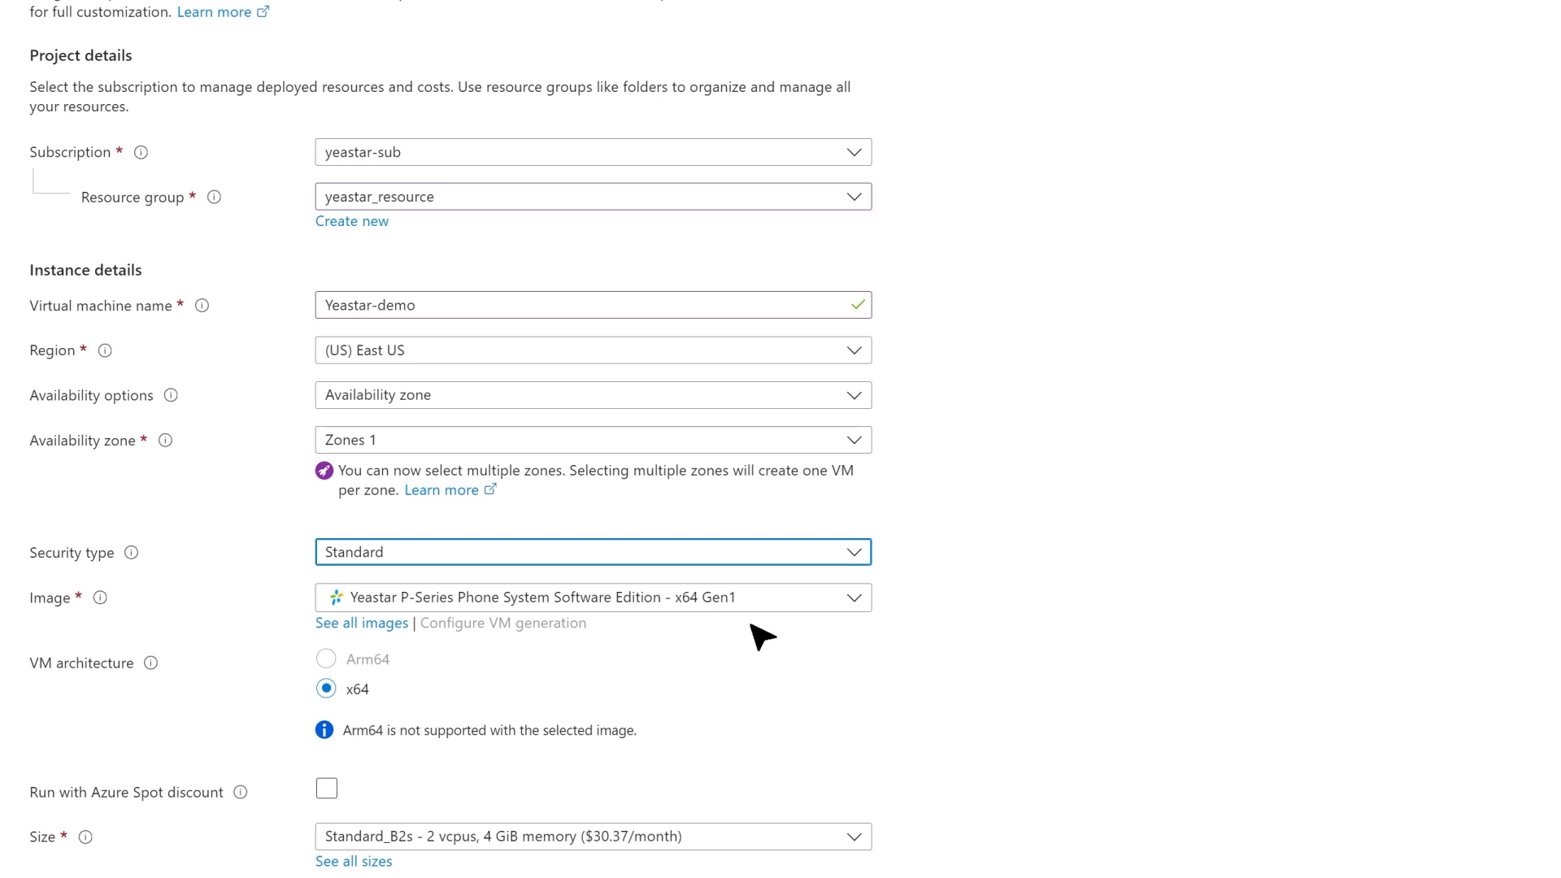
{"action": "mouse_move", "coordinate": [746, 580]}
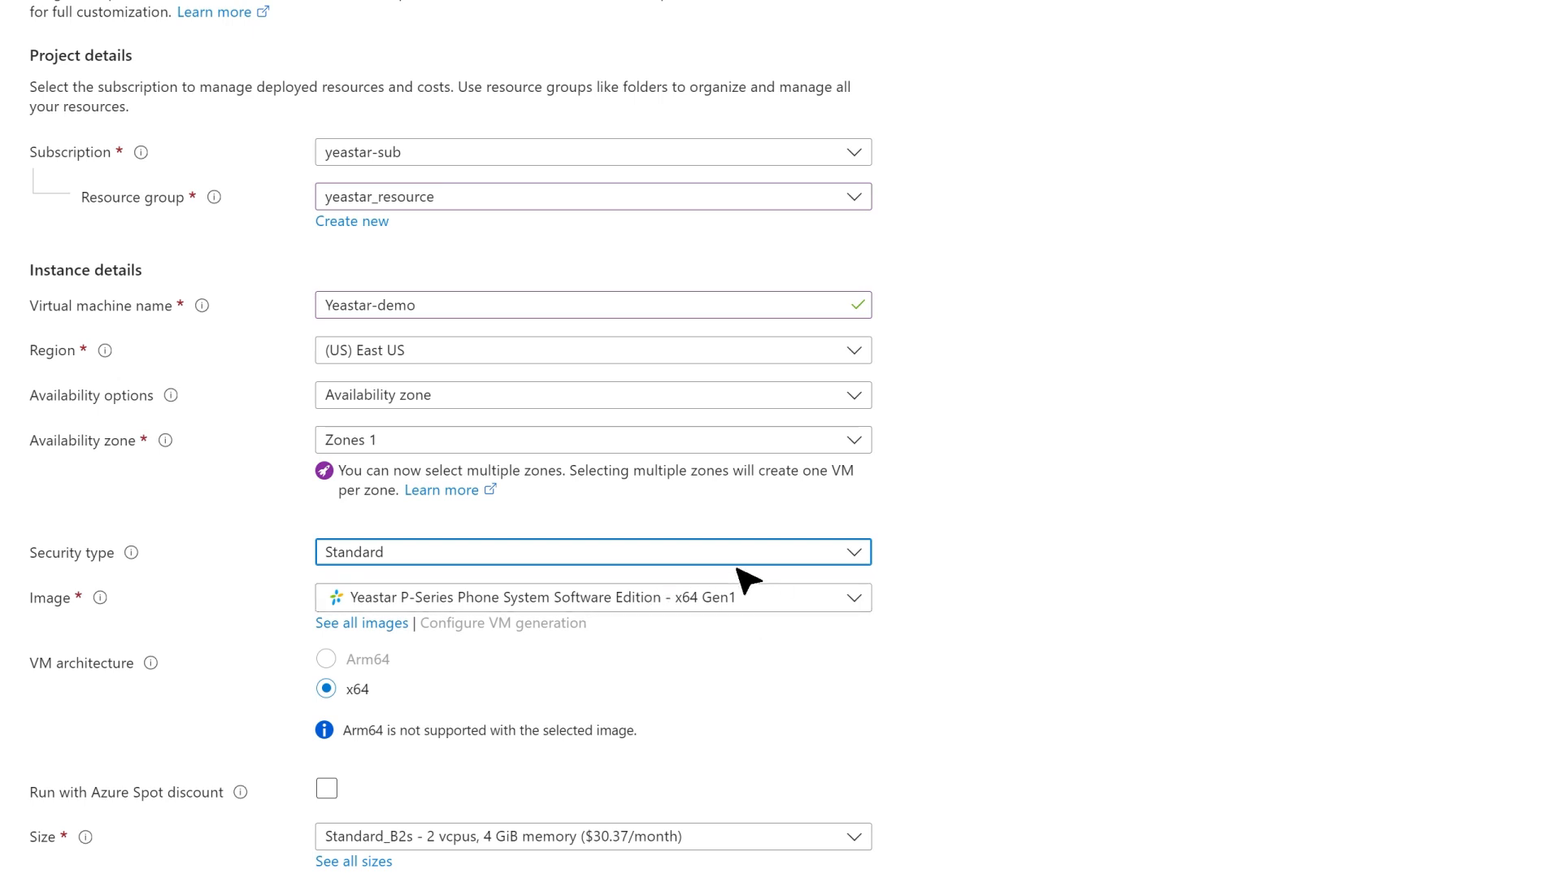
{"action": "scroll", "scroll_direction": "down", "scroll_amount": 3}
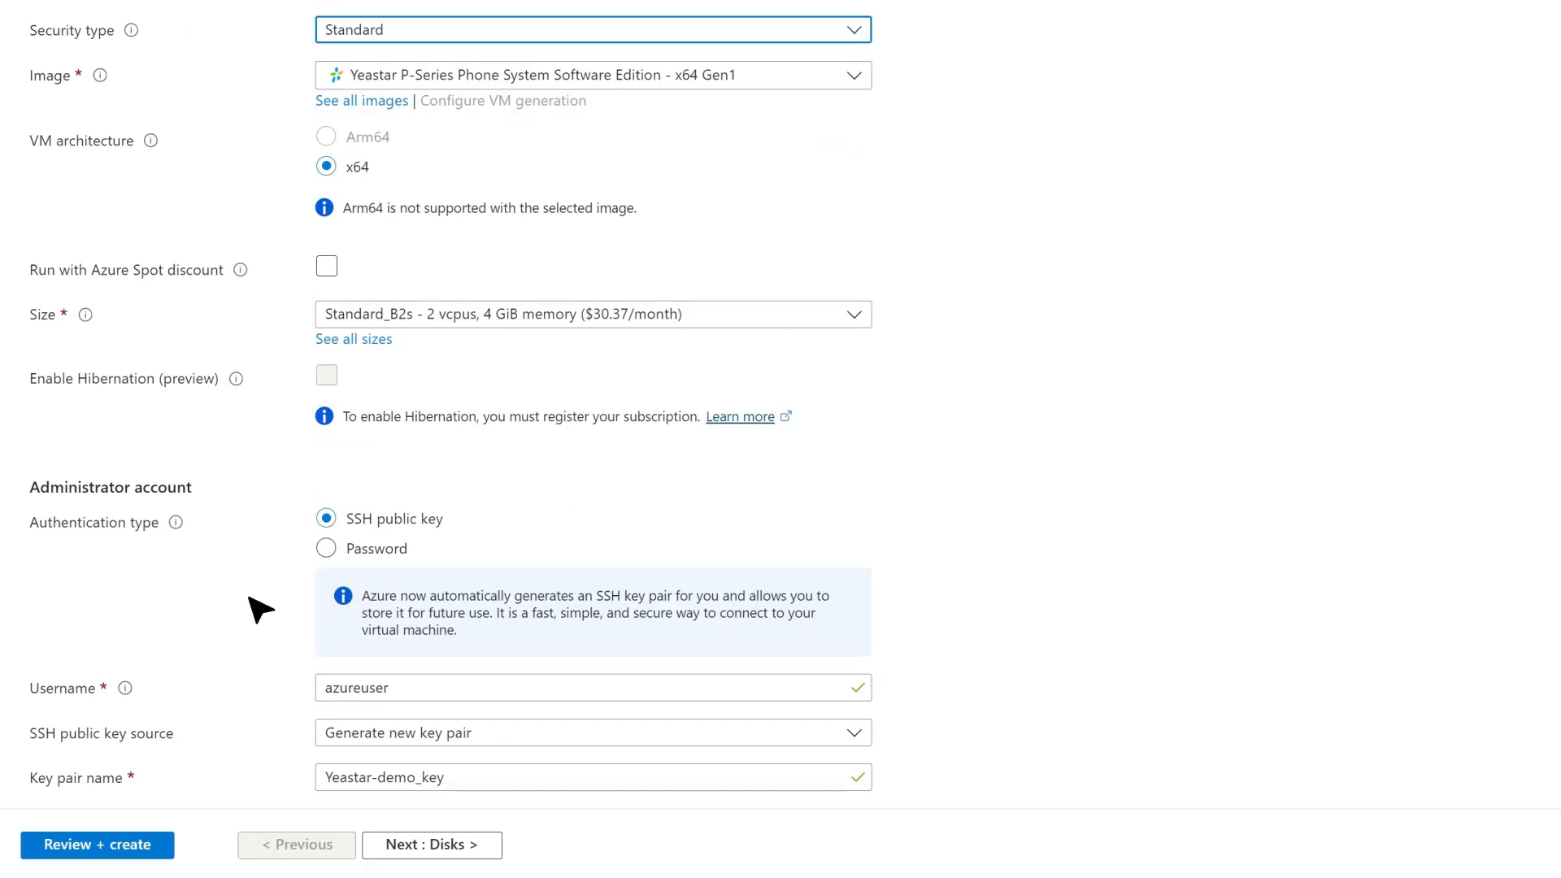
Use password authentication with username Yeastar-demo and a confirmed password, moving on to Disks
{"action": "left_click", "coordinate": [326, 547]}
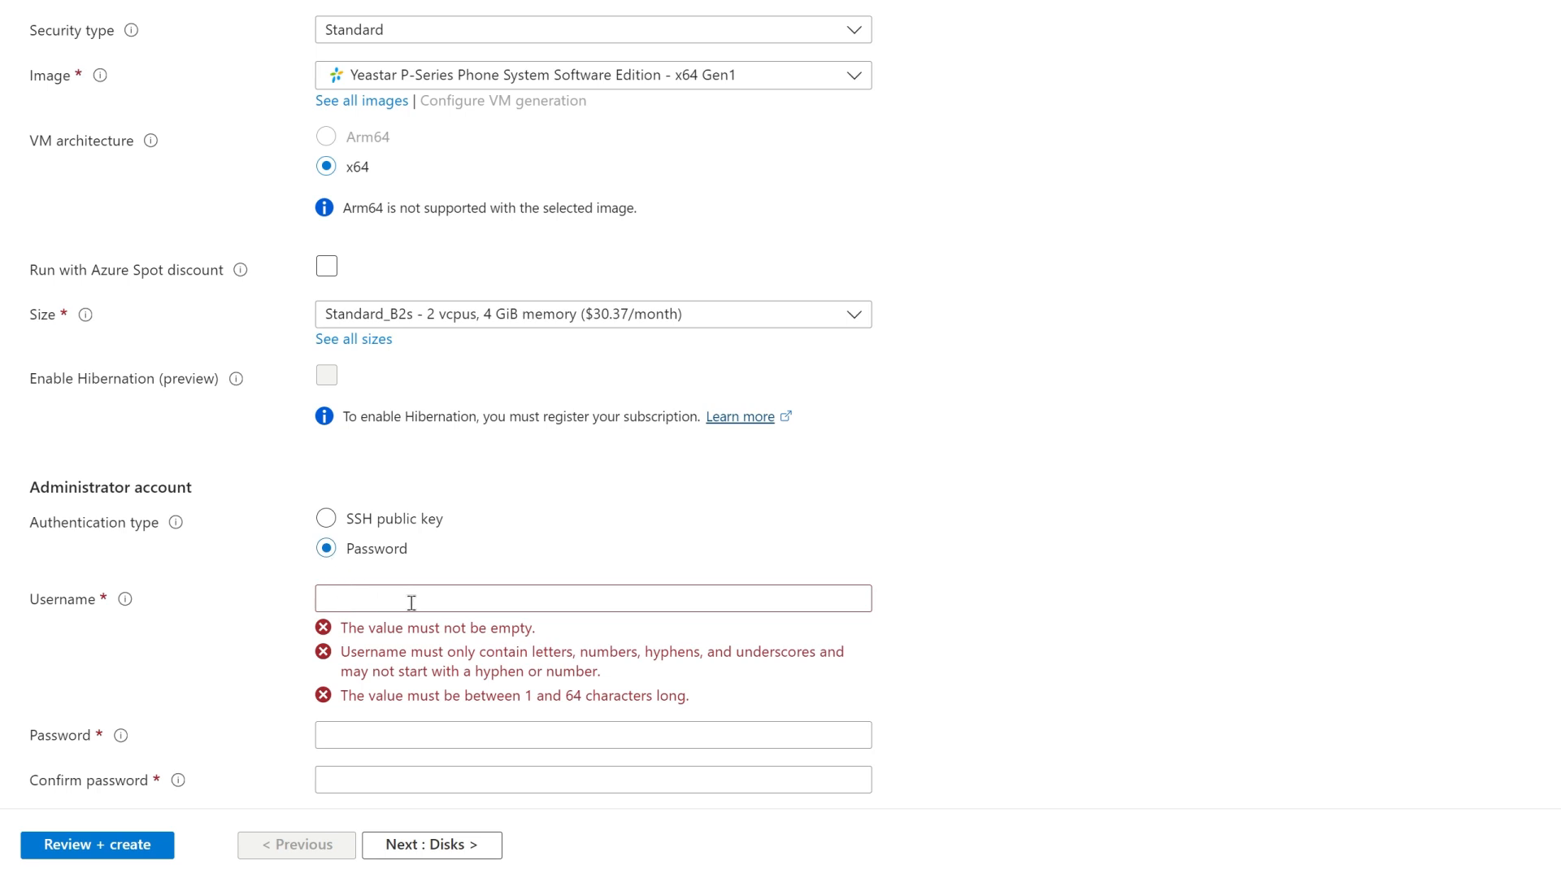
{"action": "type", "text": "Yeastar-demo"}
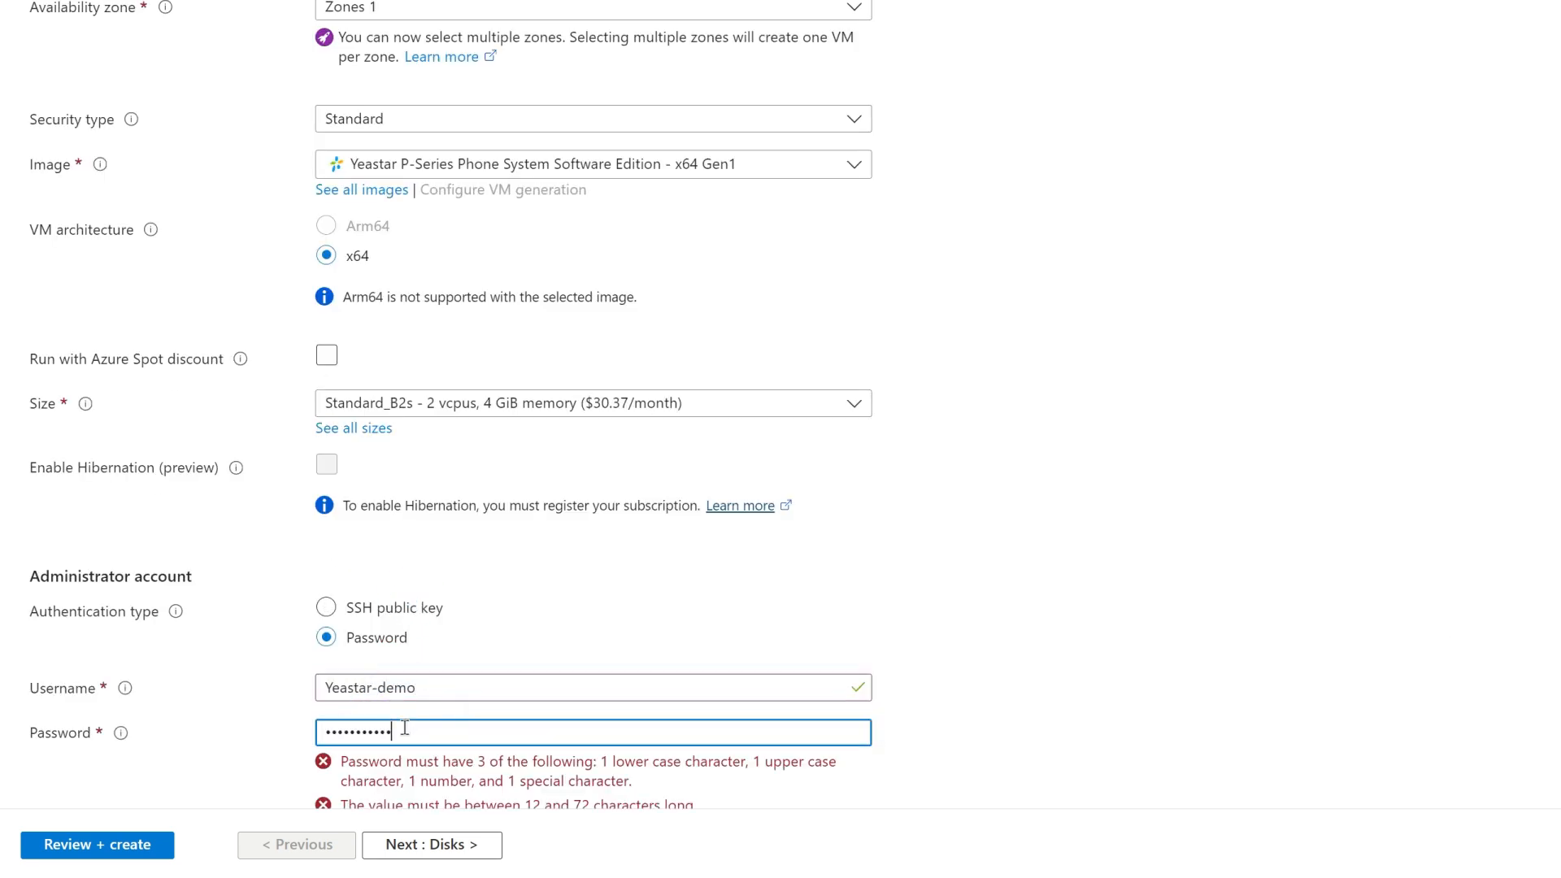
{"action": "type", "text": "password"}
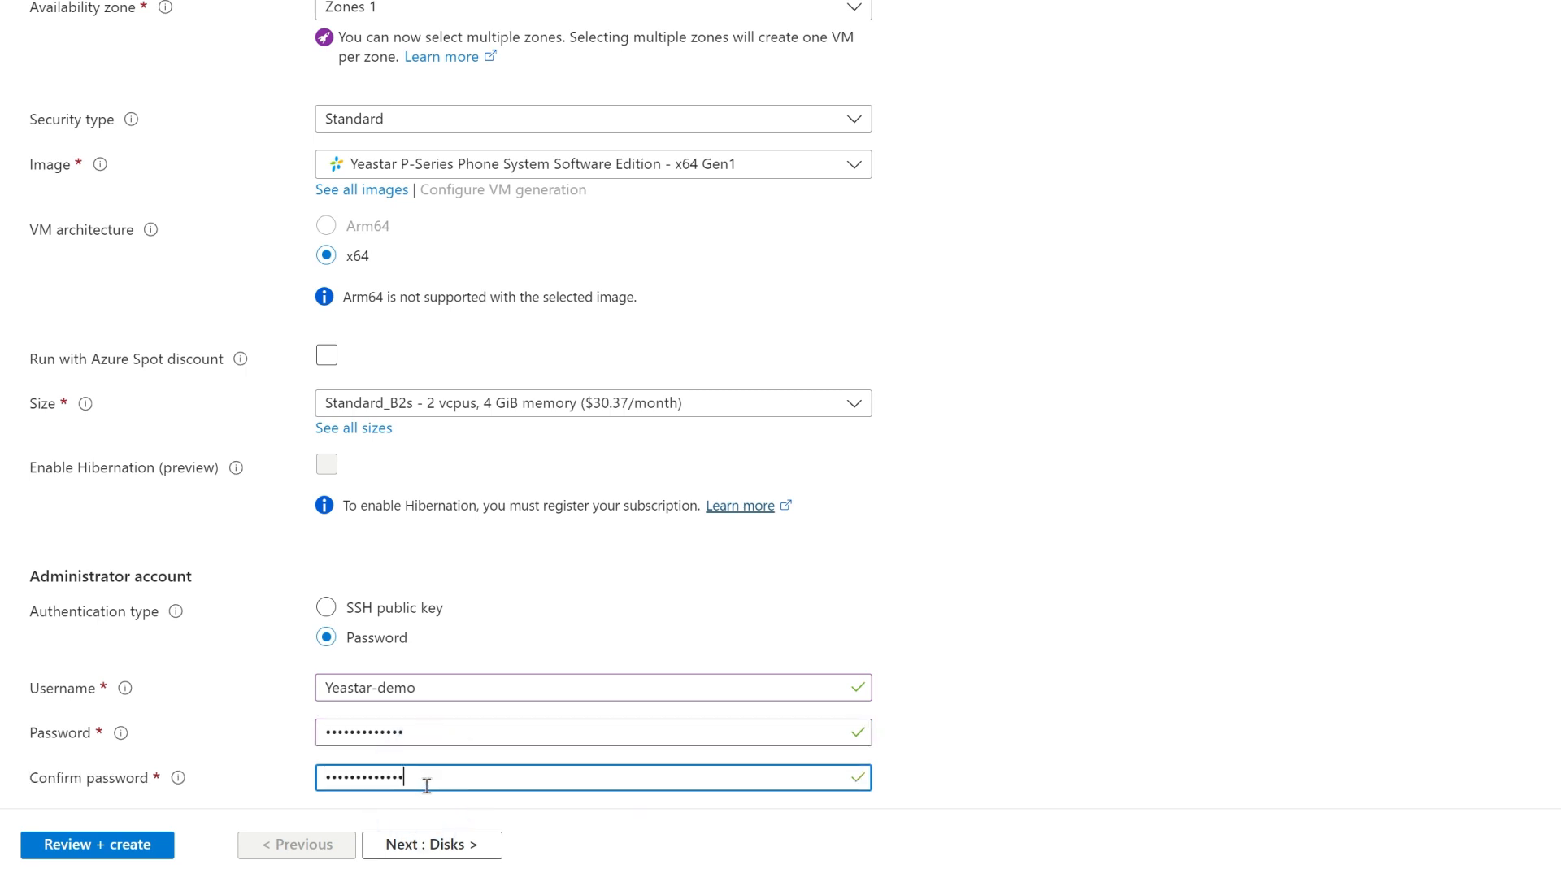
{"action": "left_click", "coordinate": [430, 844]}
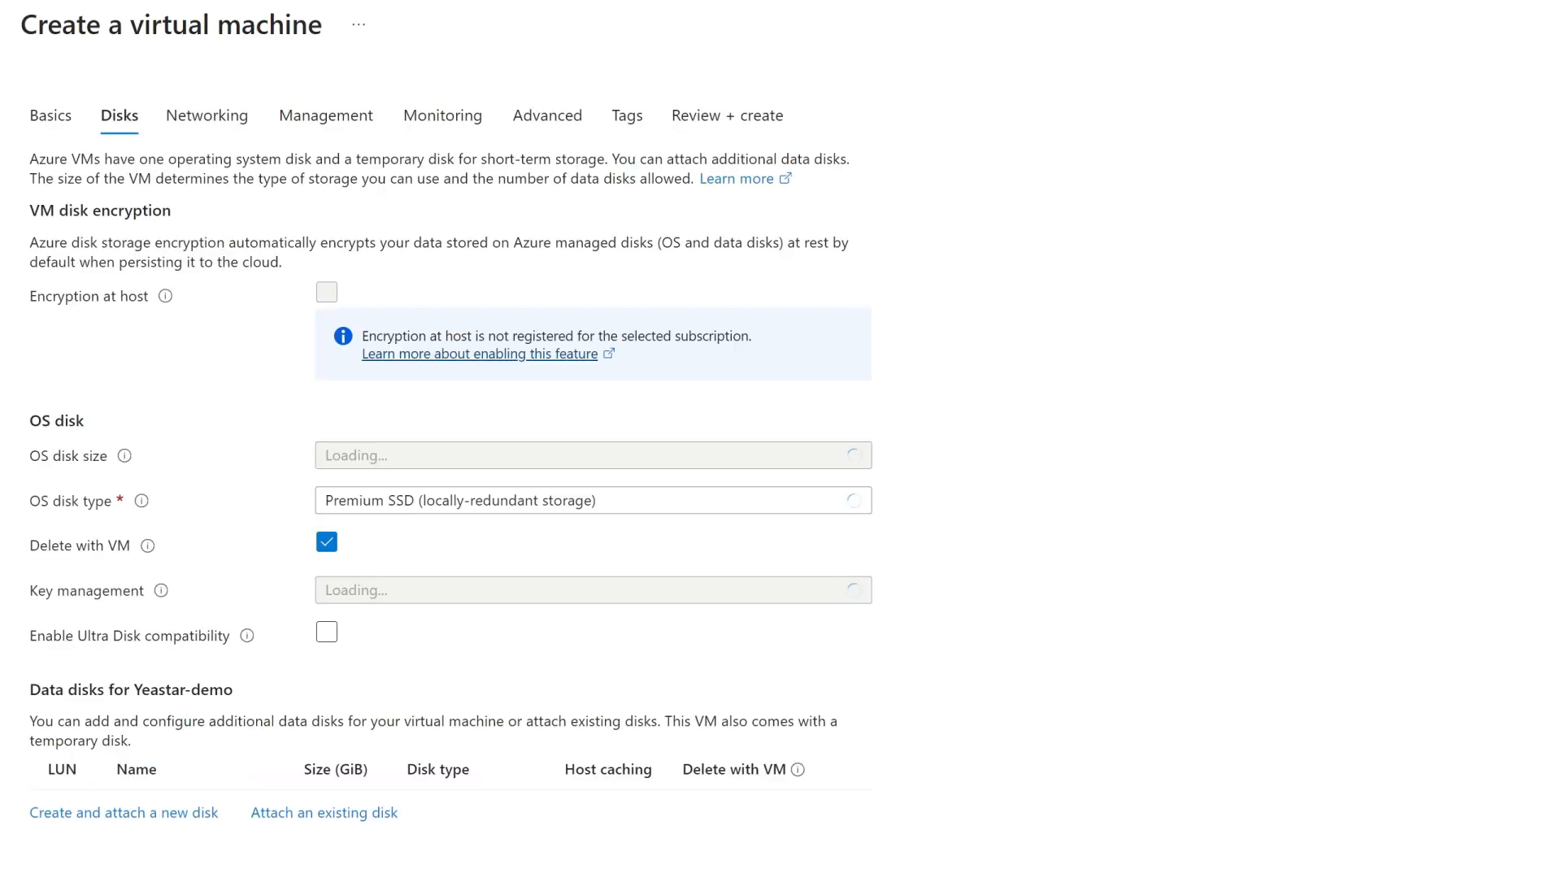
Review, validate and create the Yeastar-demo VM, then go to the deployed resource
{"action": "scroll", "scroll_direction": "down", "scroll_amount": 3}
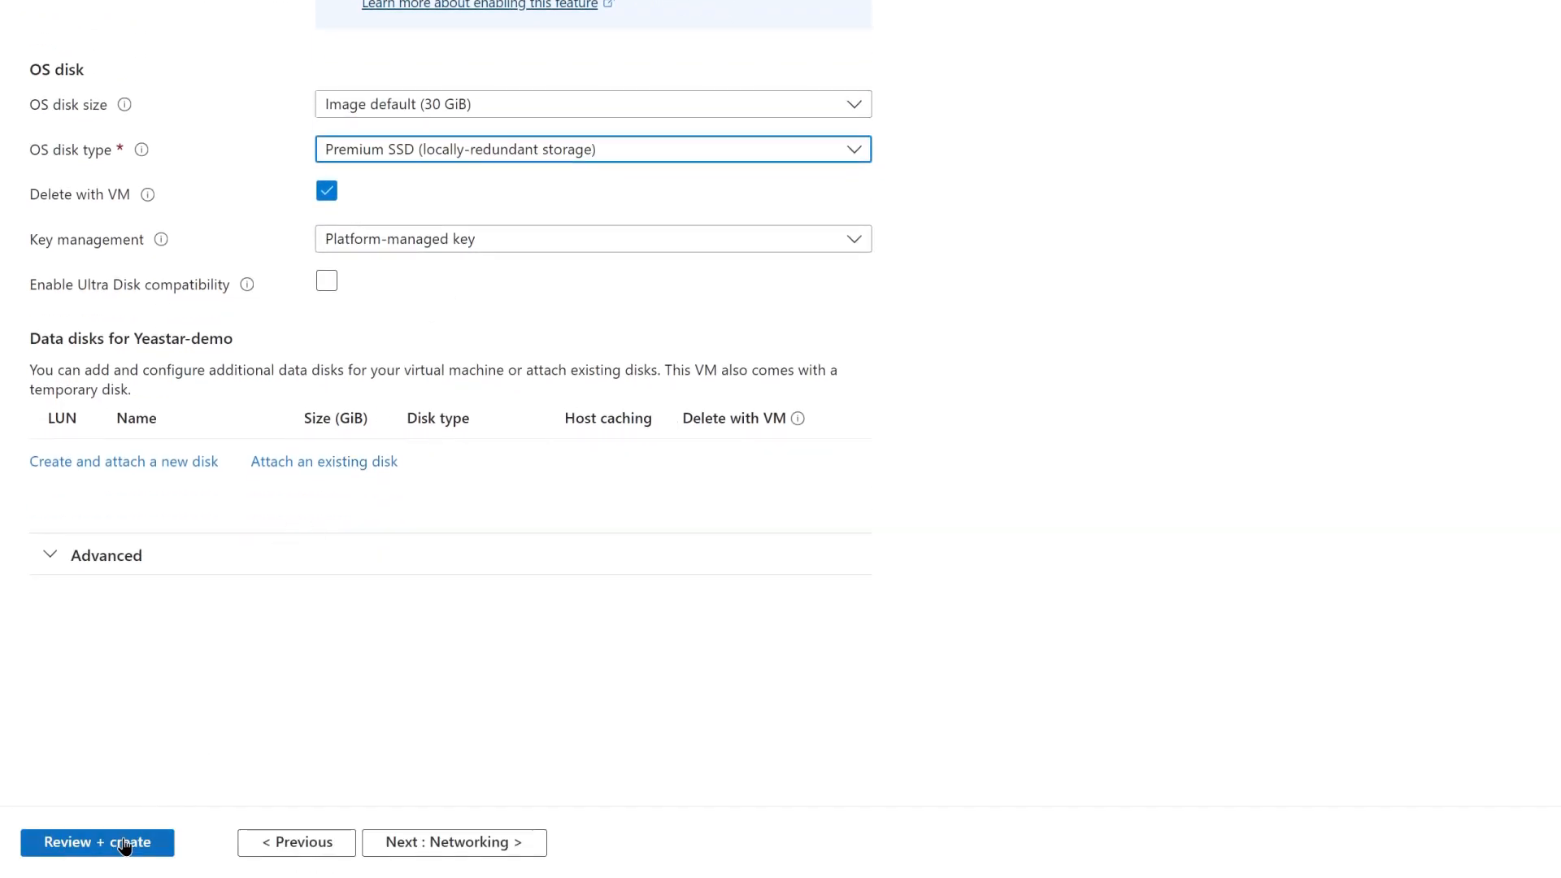
{"action": "left_click", "coordinate": [97, 842]}
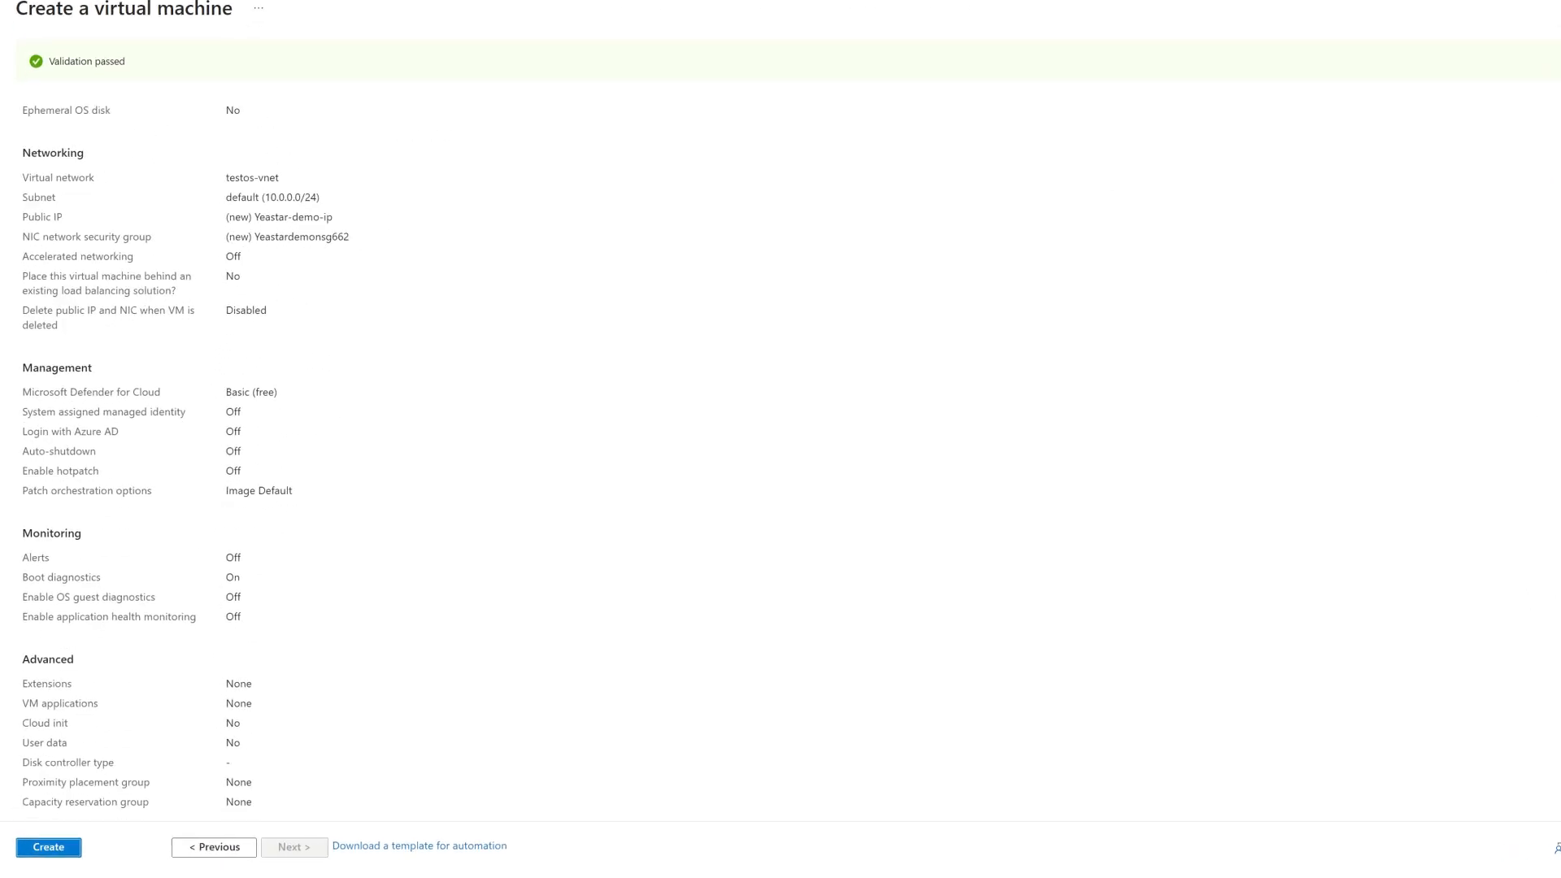
{"action": "scroll", "scroll_direction": "down", "scroll_amount": 3}
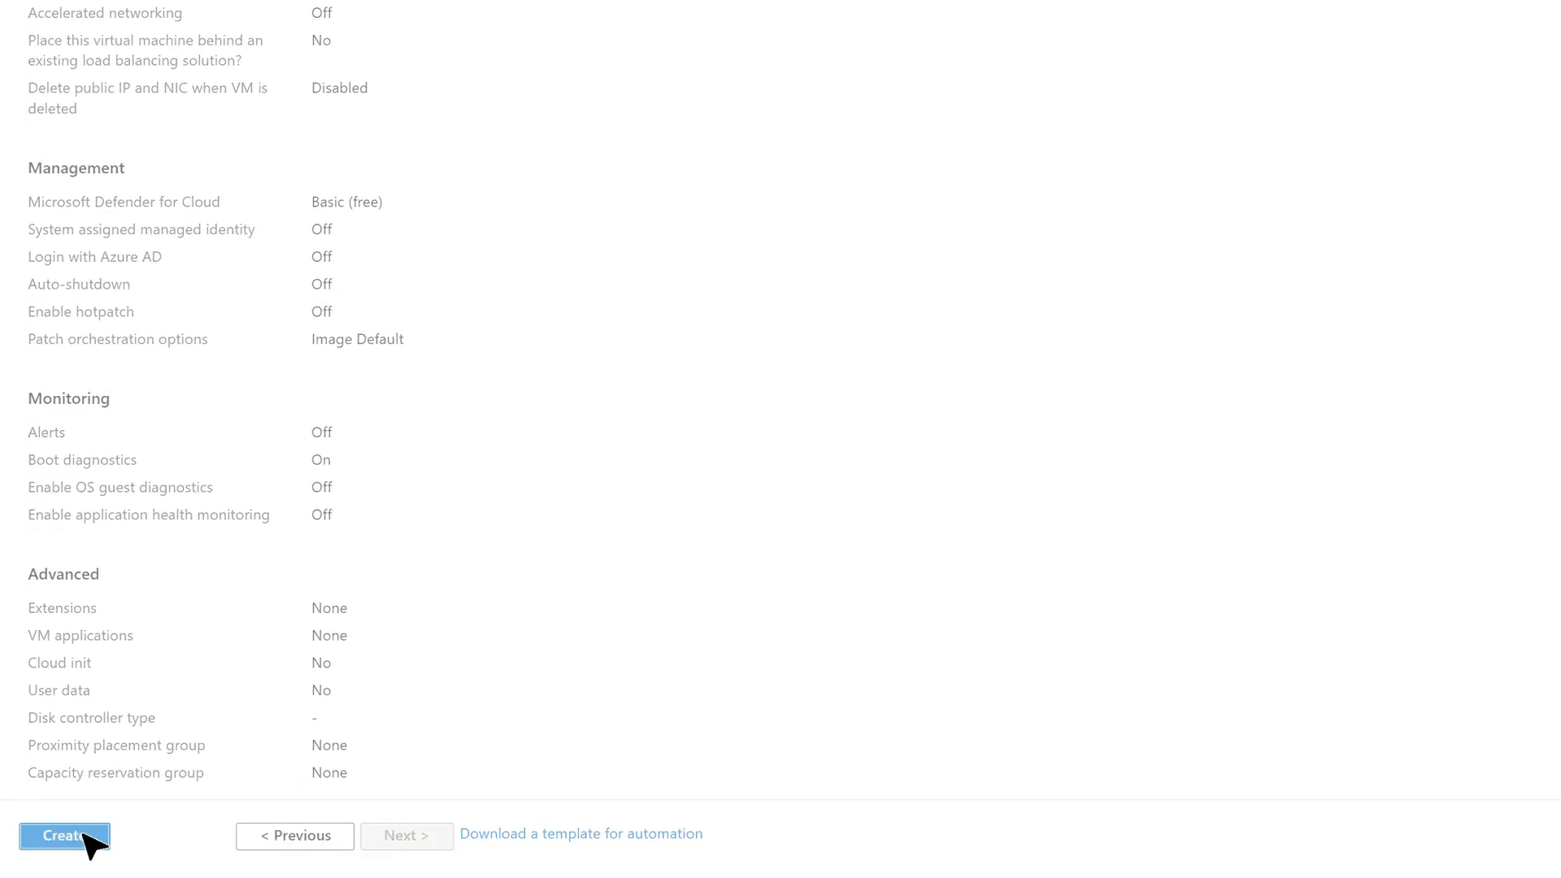
{"action": "left_click", "coordinate": [63, 834]}
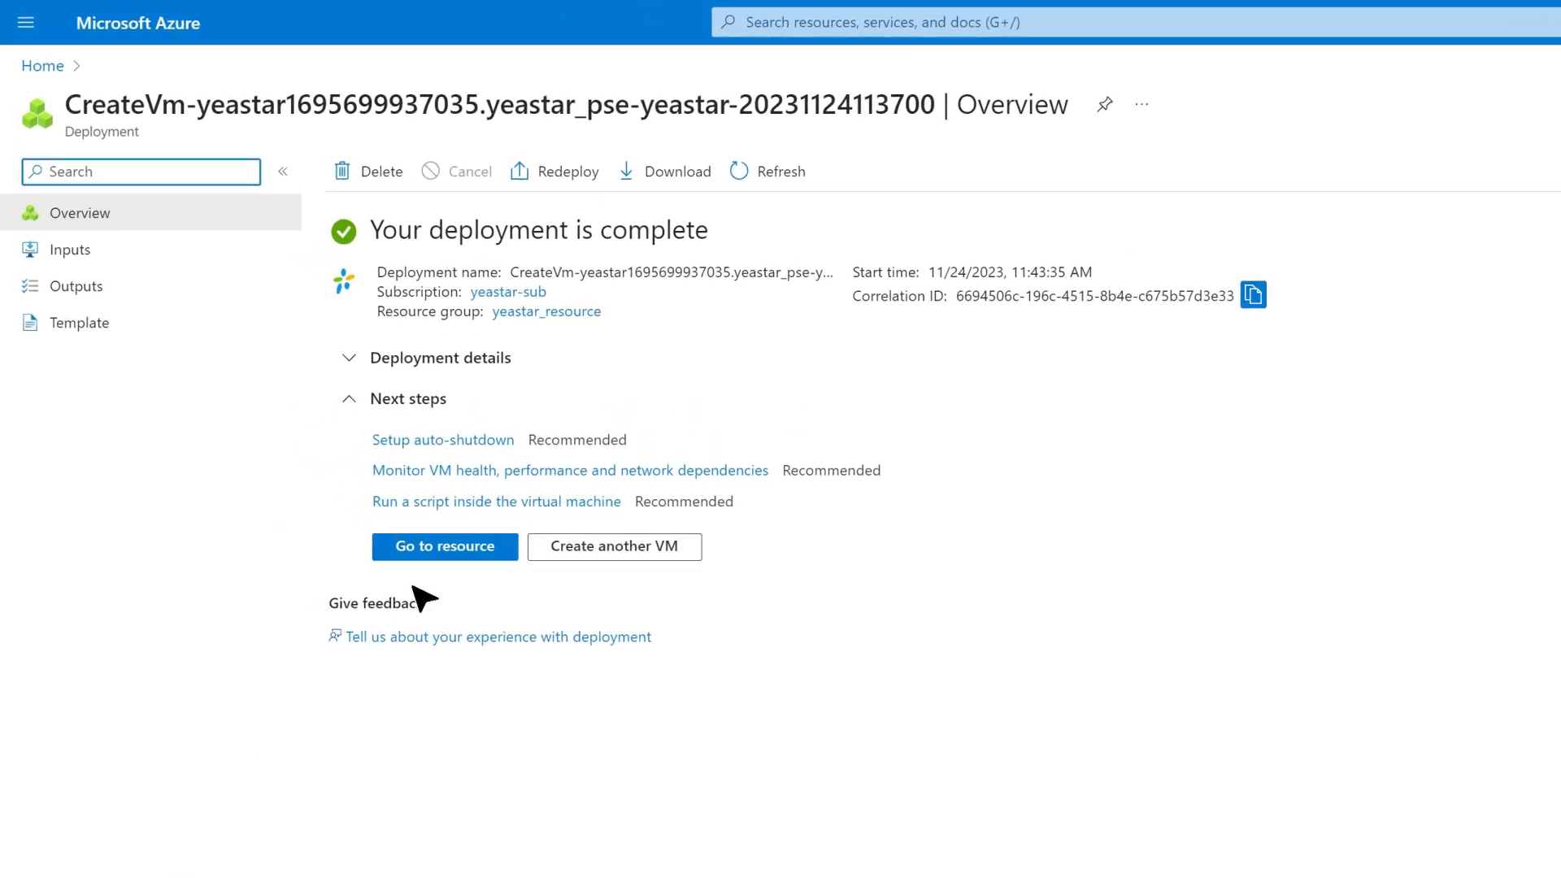
{"action": "left_click", "coordinate": [443, 545]}
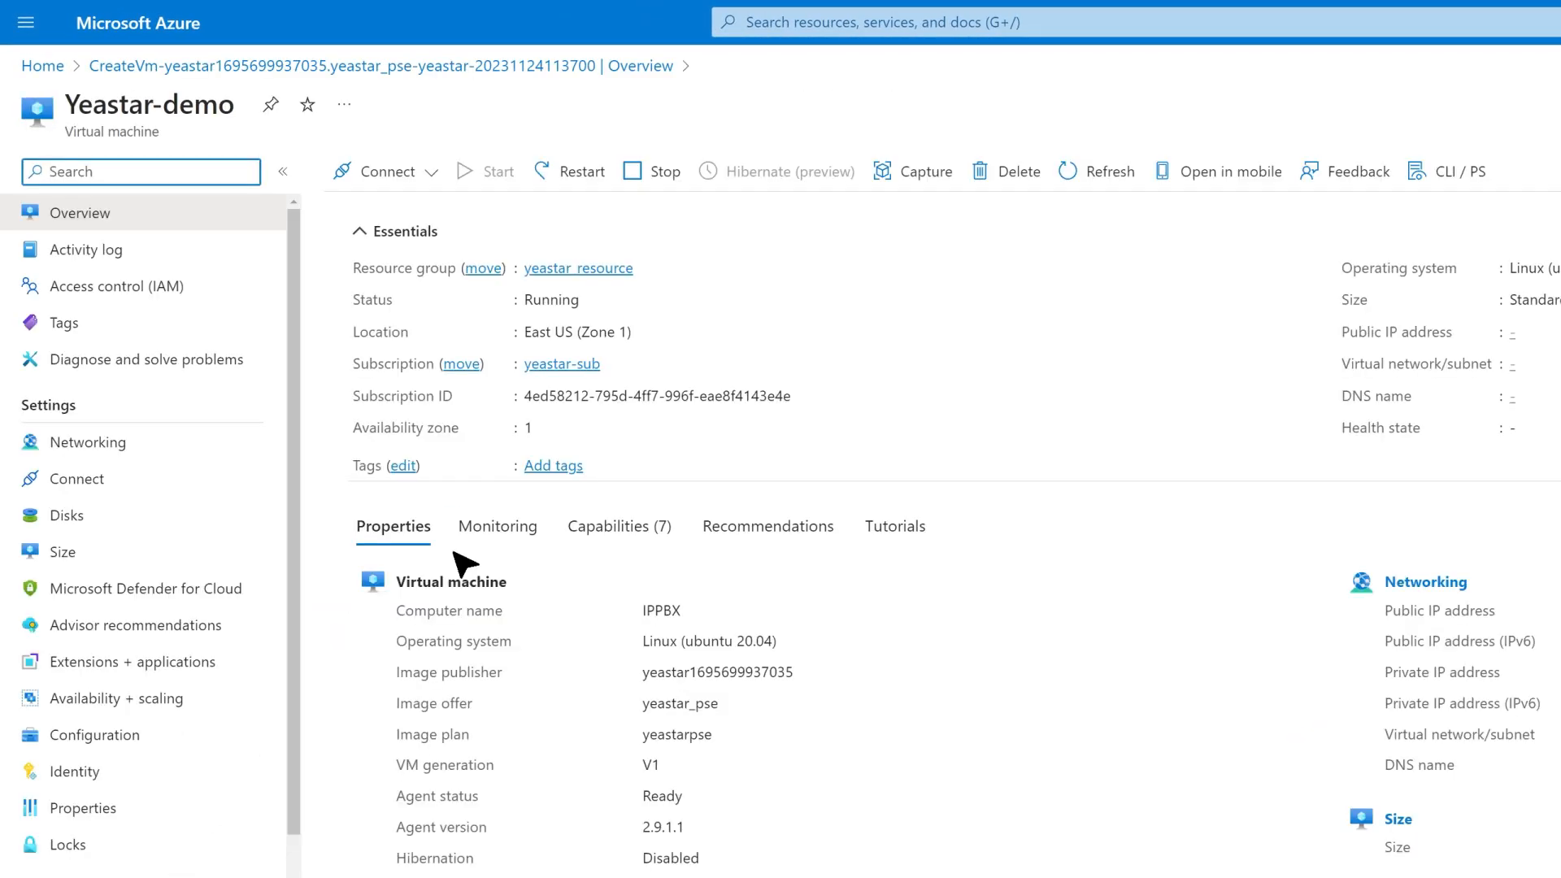
Browse to the VM's public IP over https and proceed past the certificate warning to the PBX wizard
{"action": "scroll", "scroll_direction": "down", "scroll_amount": 3}
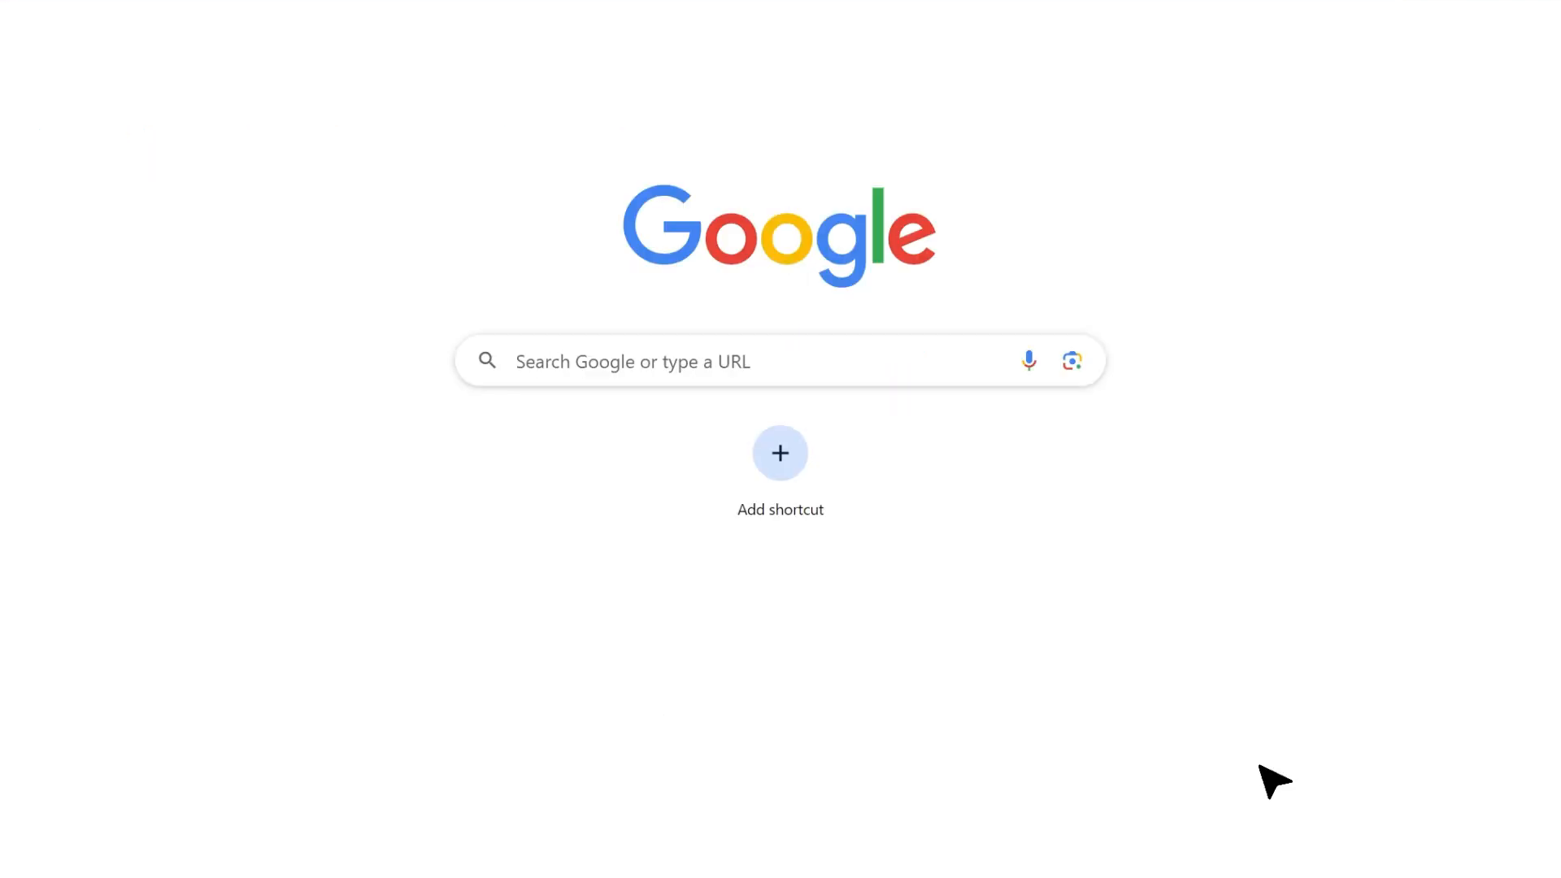
{"action": "type", "text": "https://"}
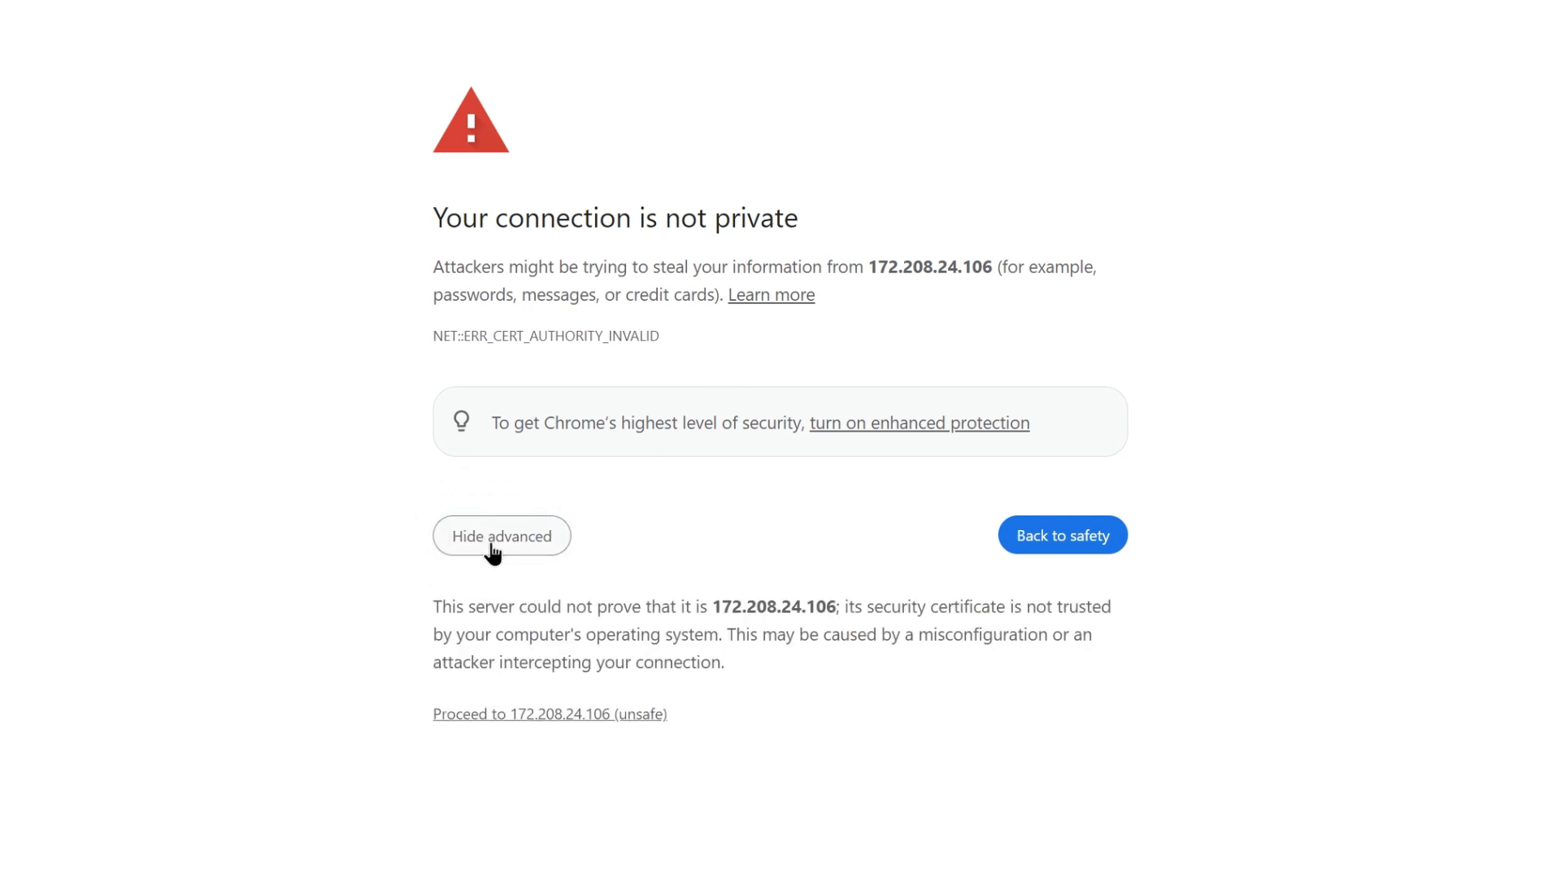
{"action": "left_click", "coordinate": [549, 713]}
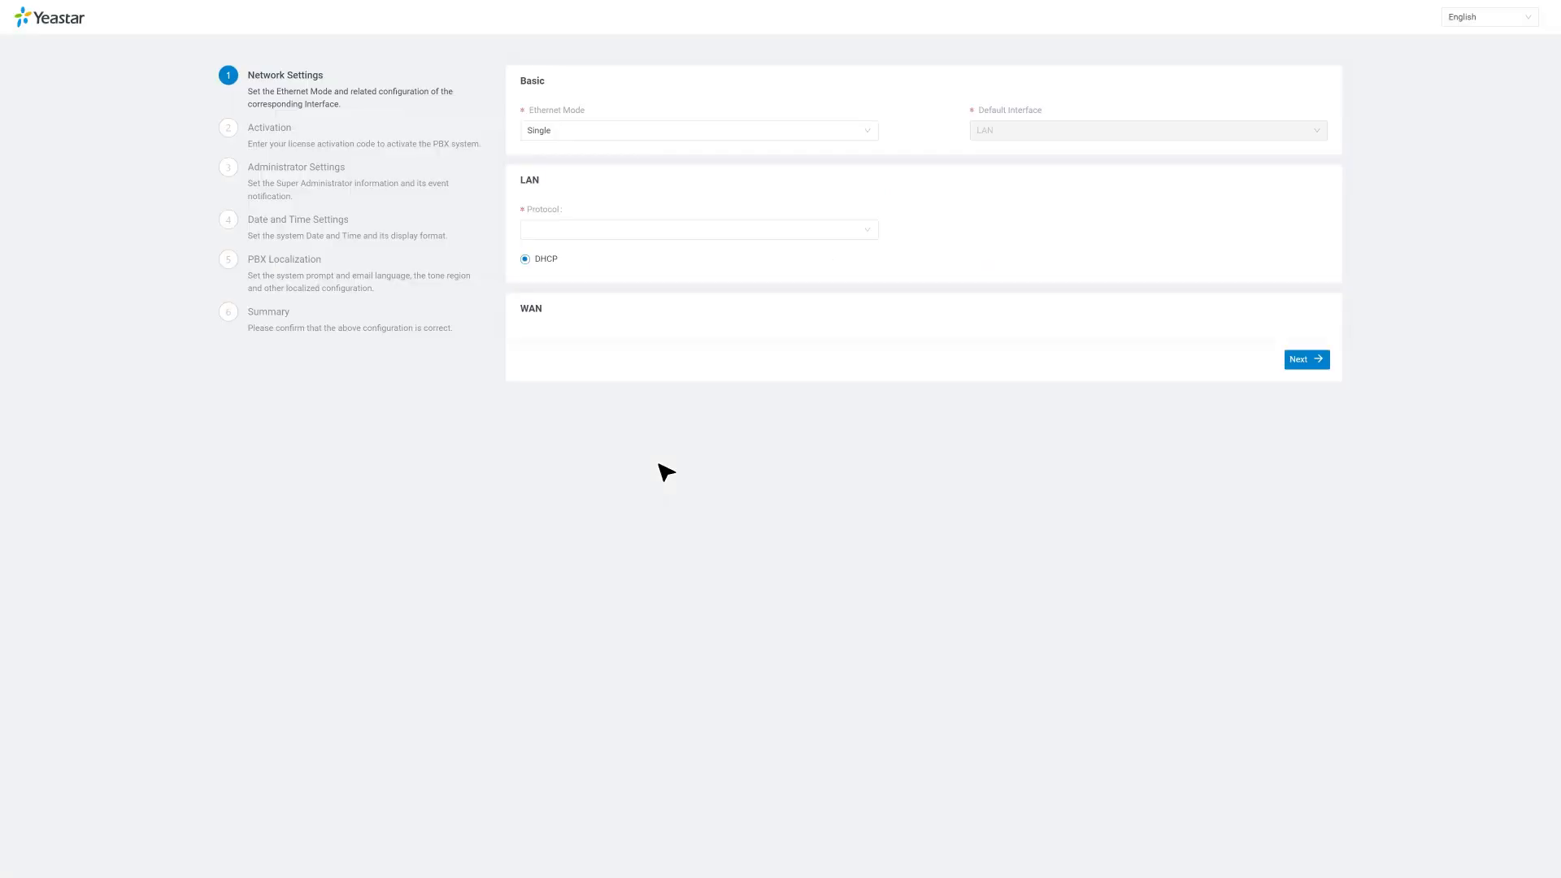